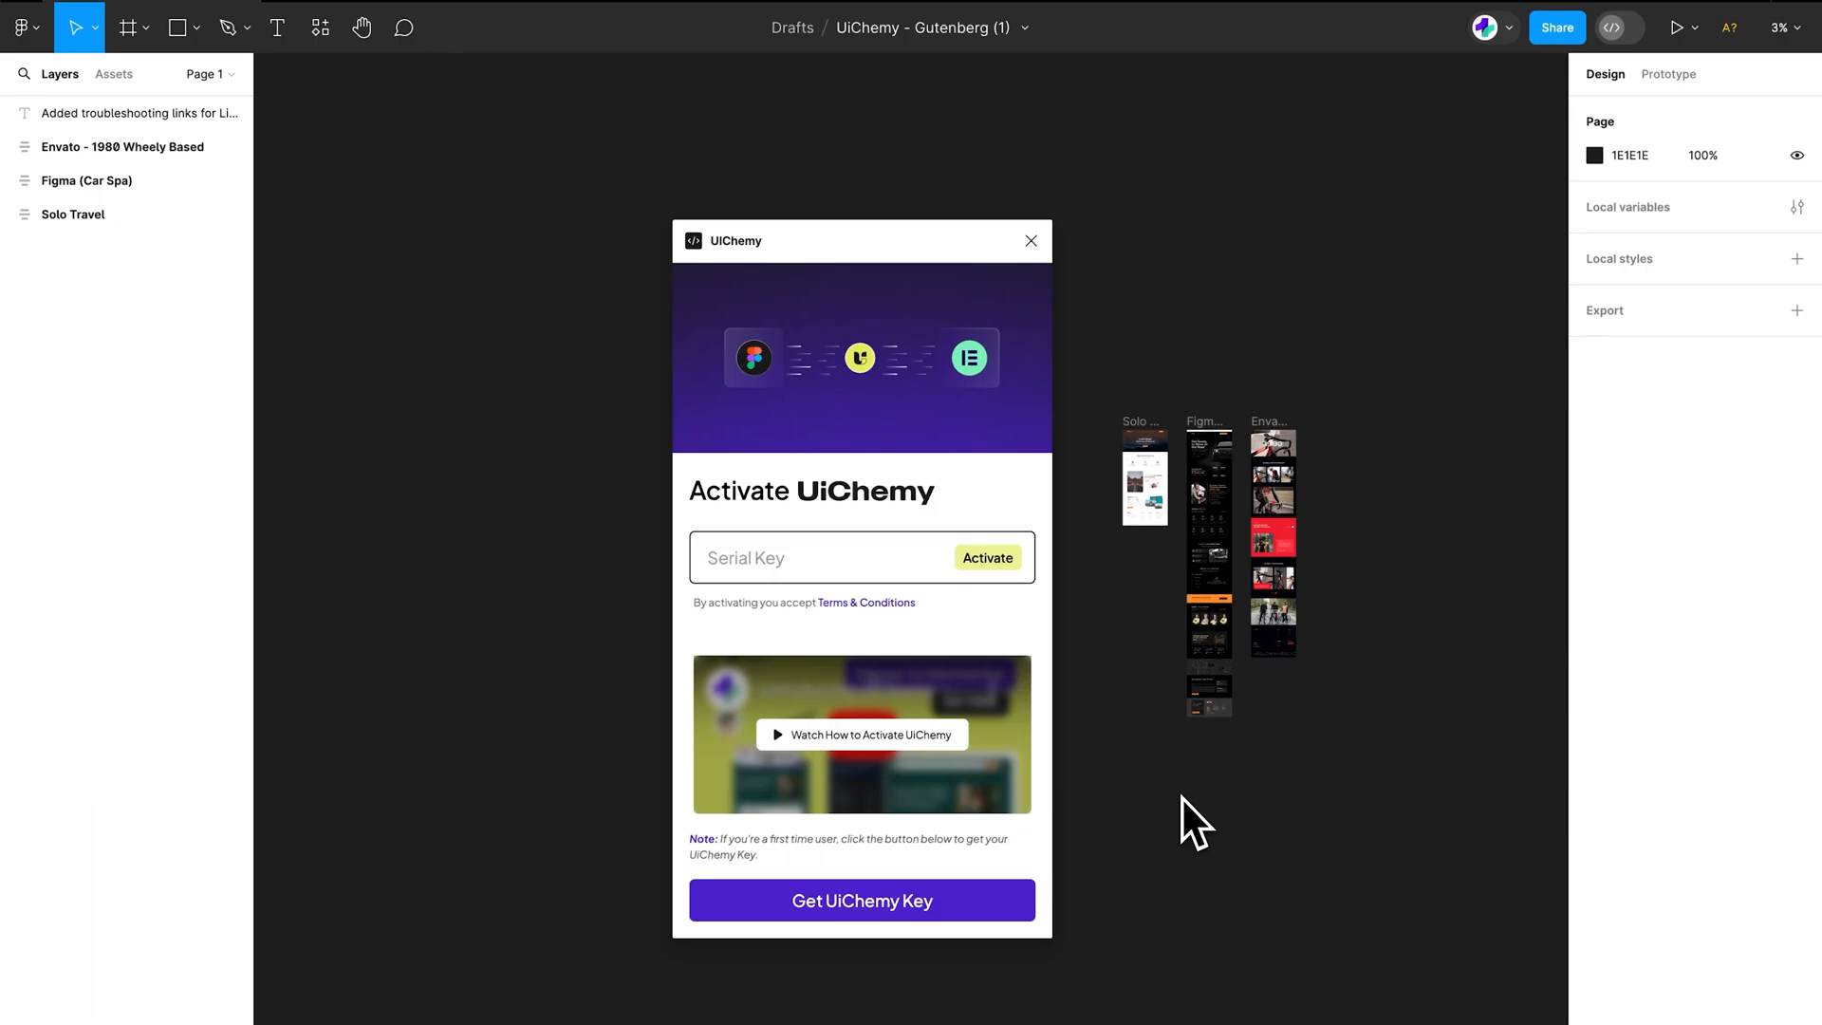
mouse_move(825, 366)
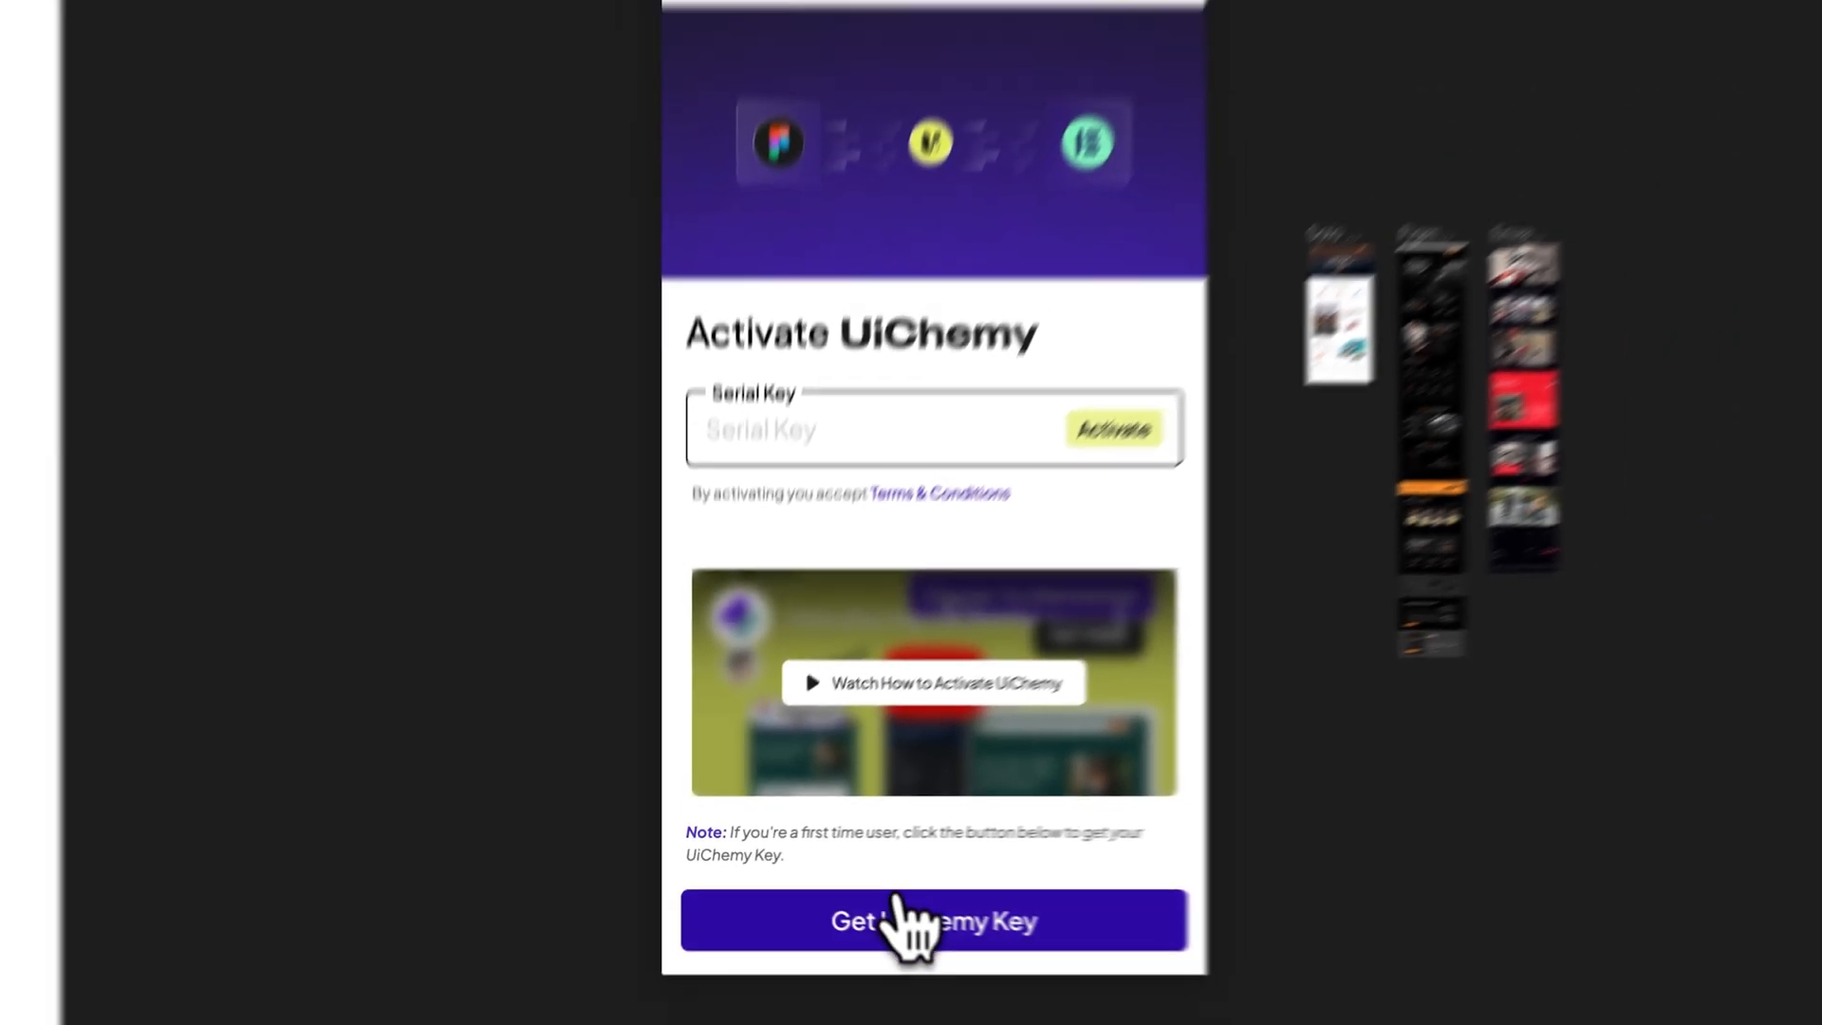
- Follow Get UiChemy Key from the plugin's Activate screen to the pricing page
left_click(934, 920)
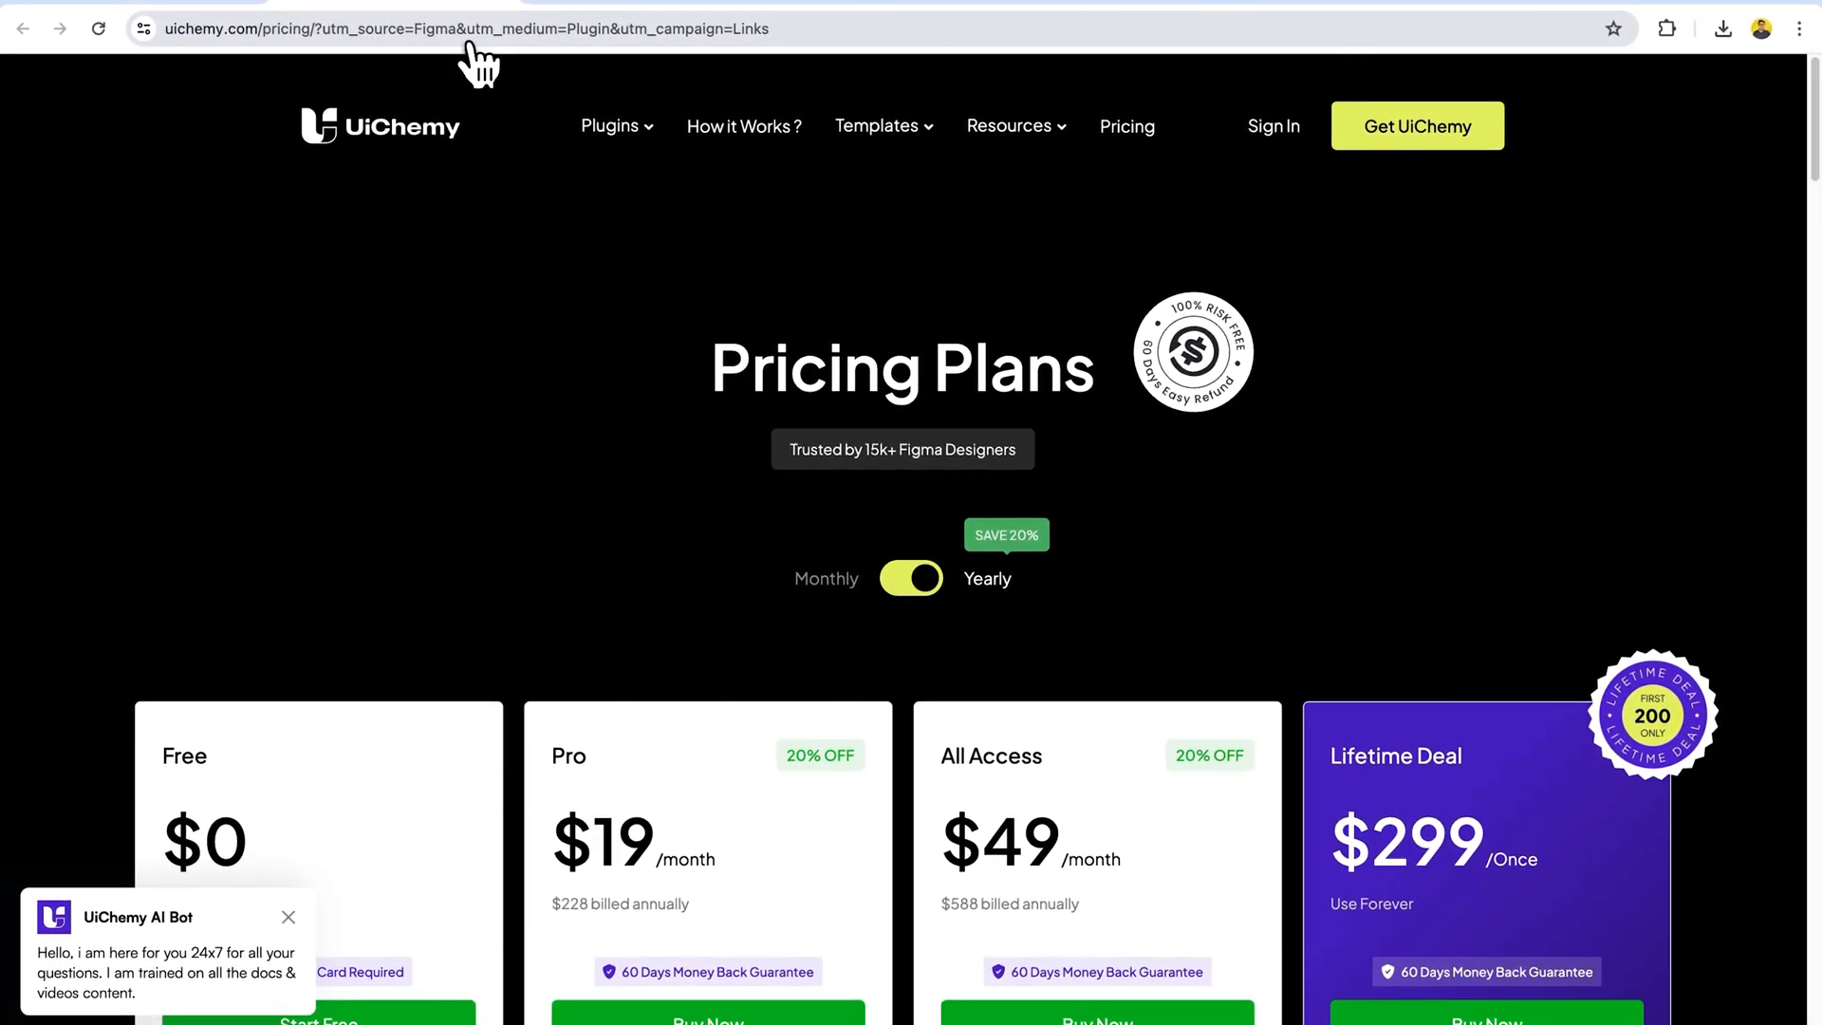
- Scroll the pricing page down to the Free, Pro, All Access and Lifetime plan cards
scroll("down", 3)
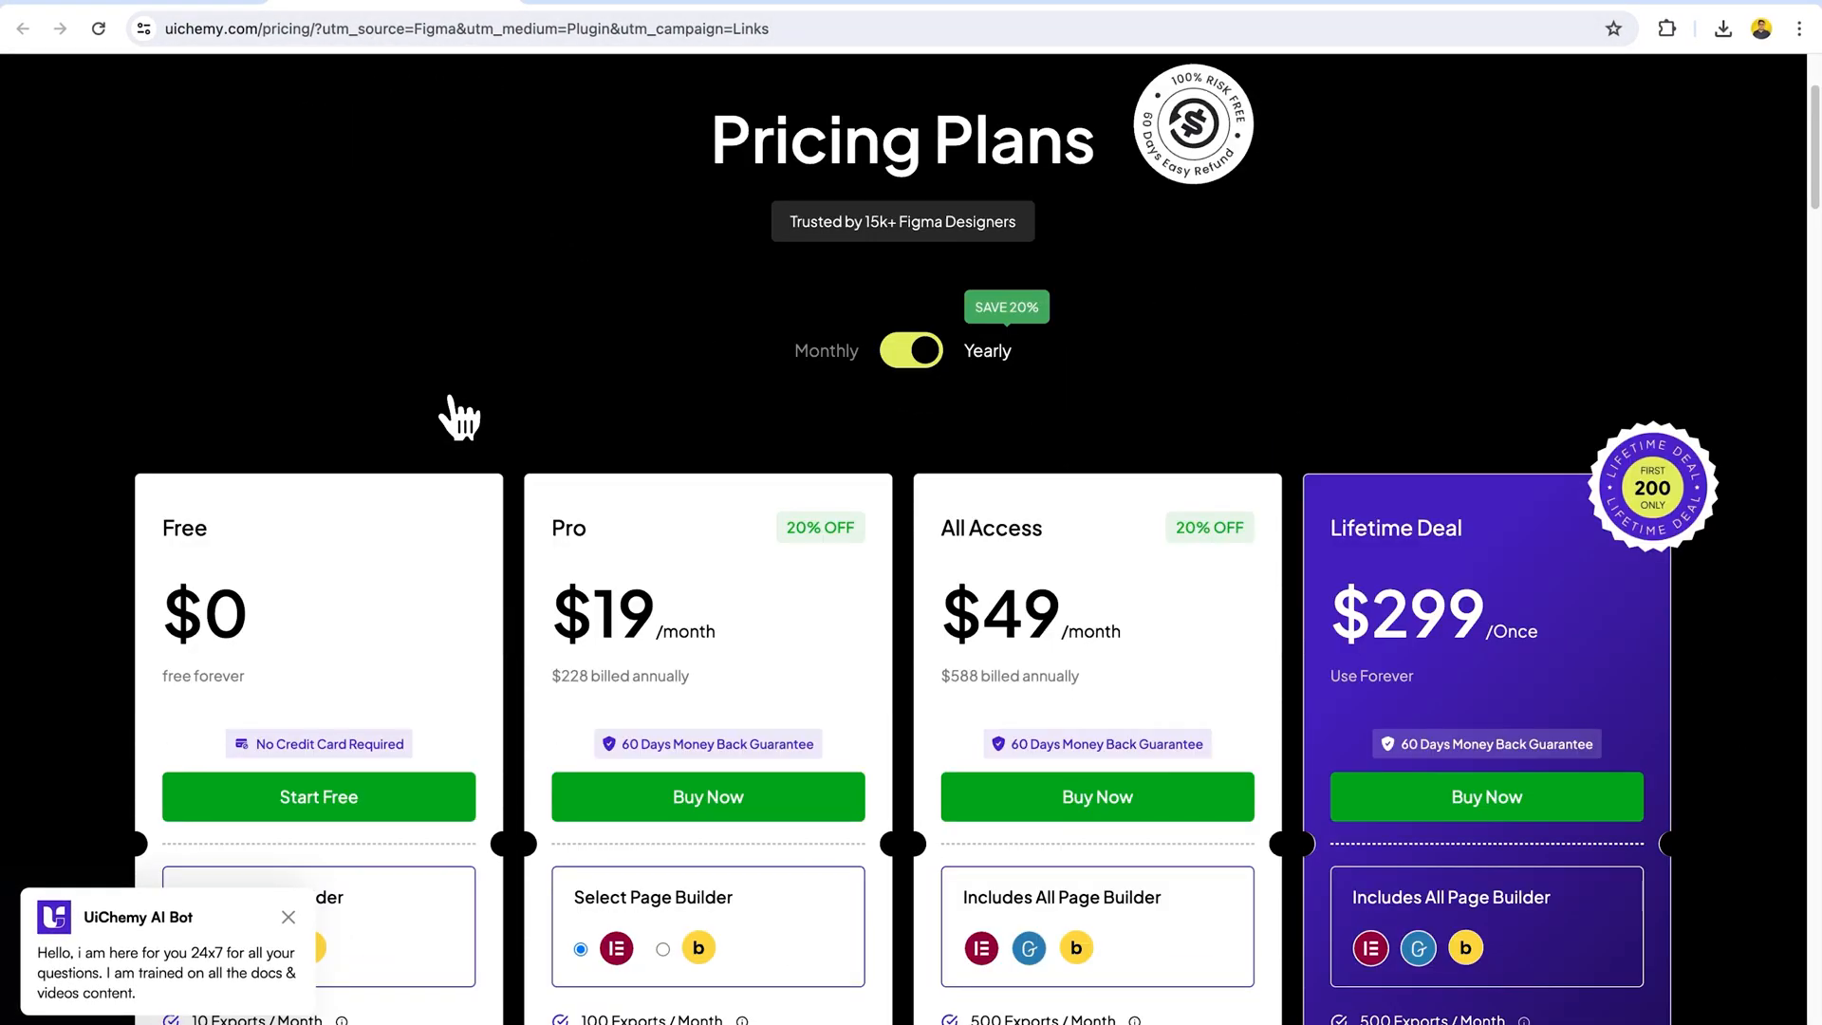
scroll("down", 3)
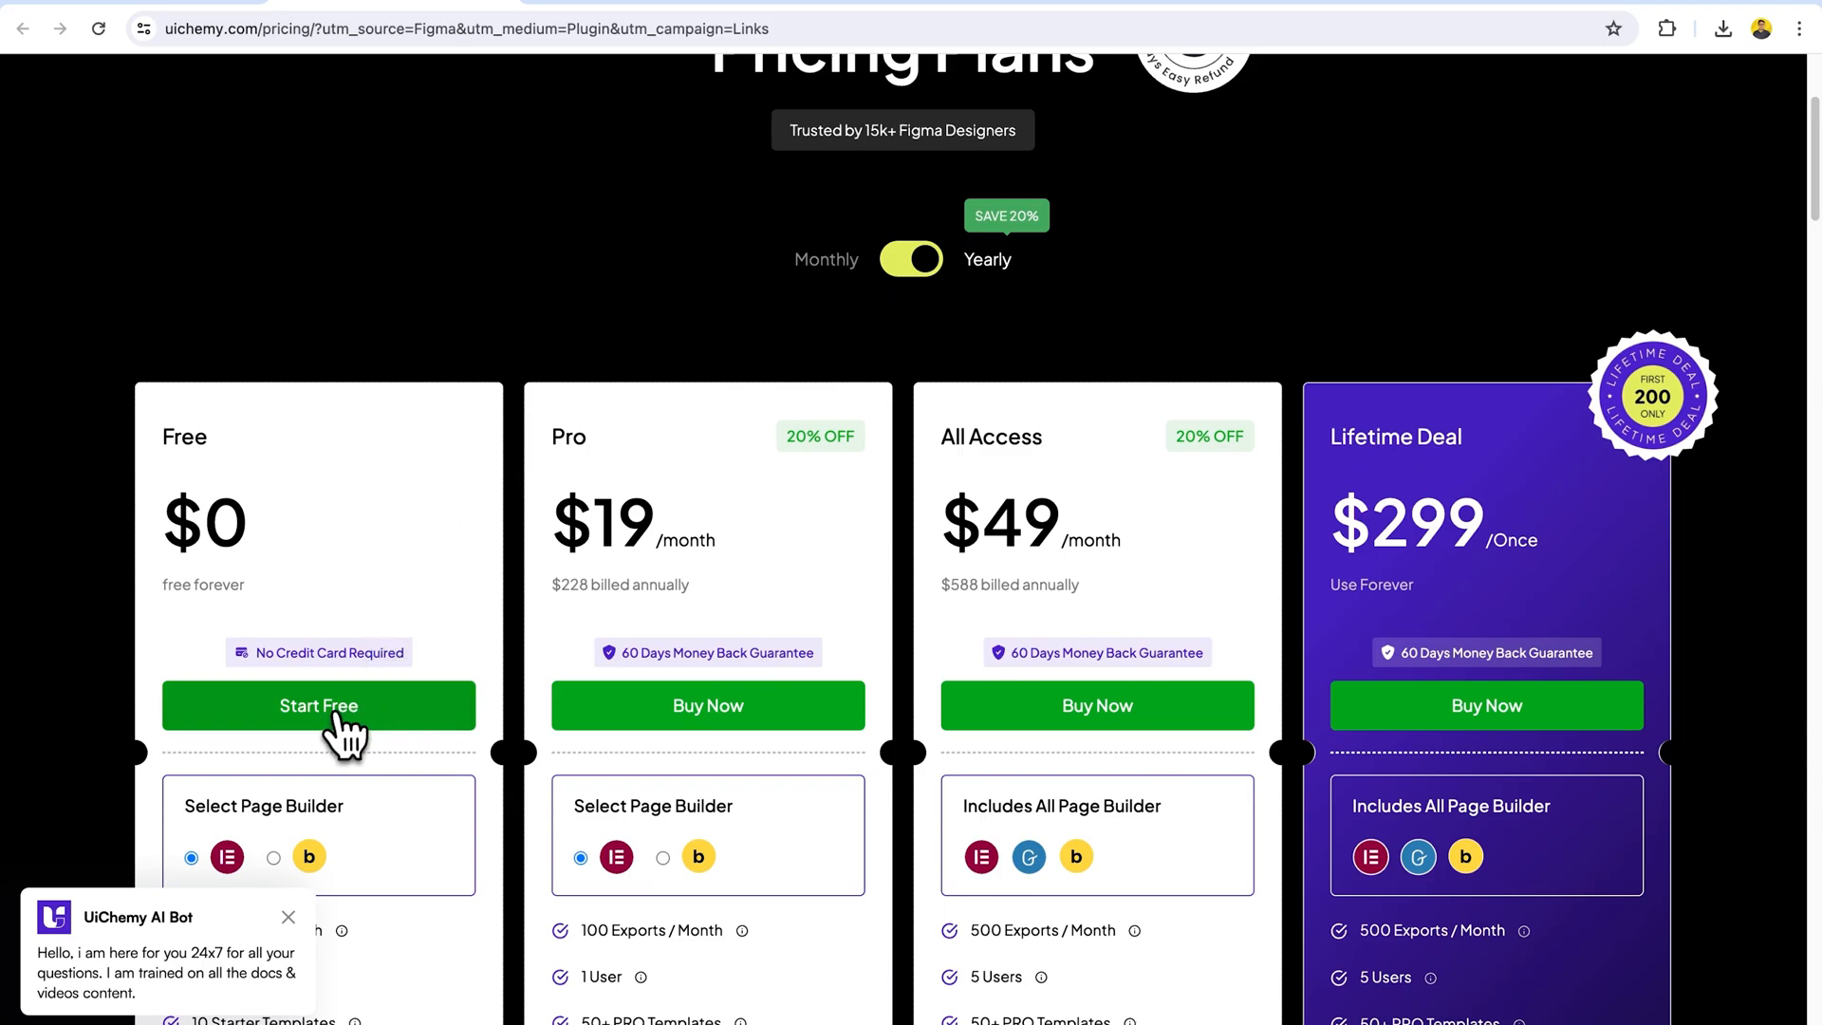
scroll("down", 3)
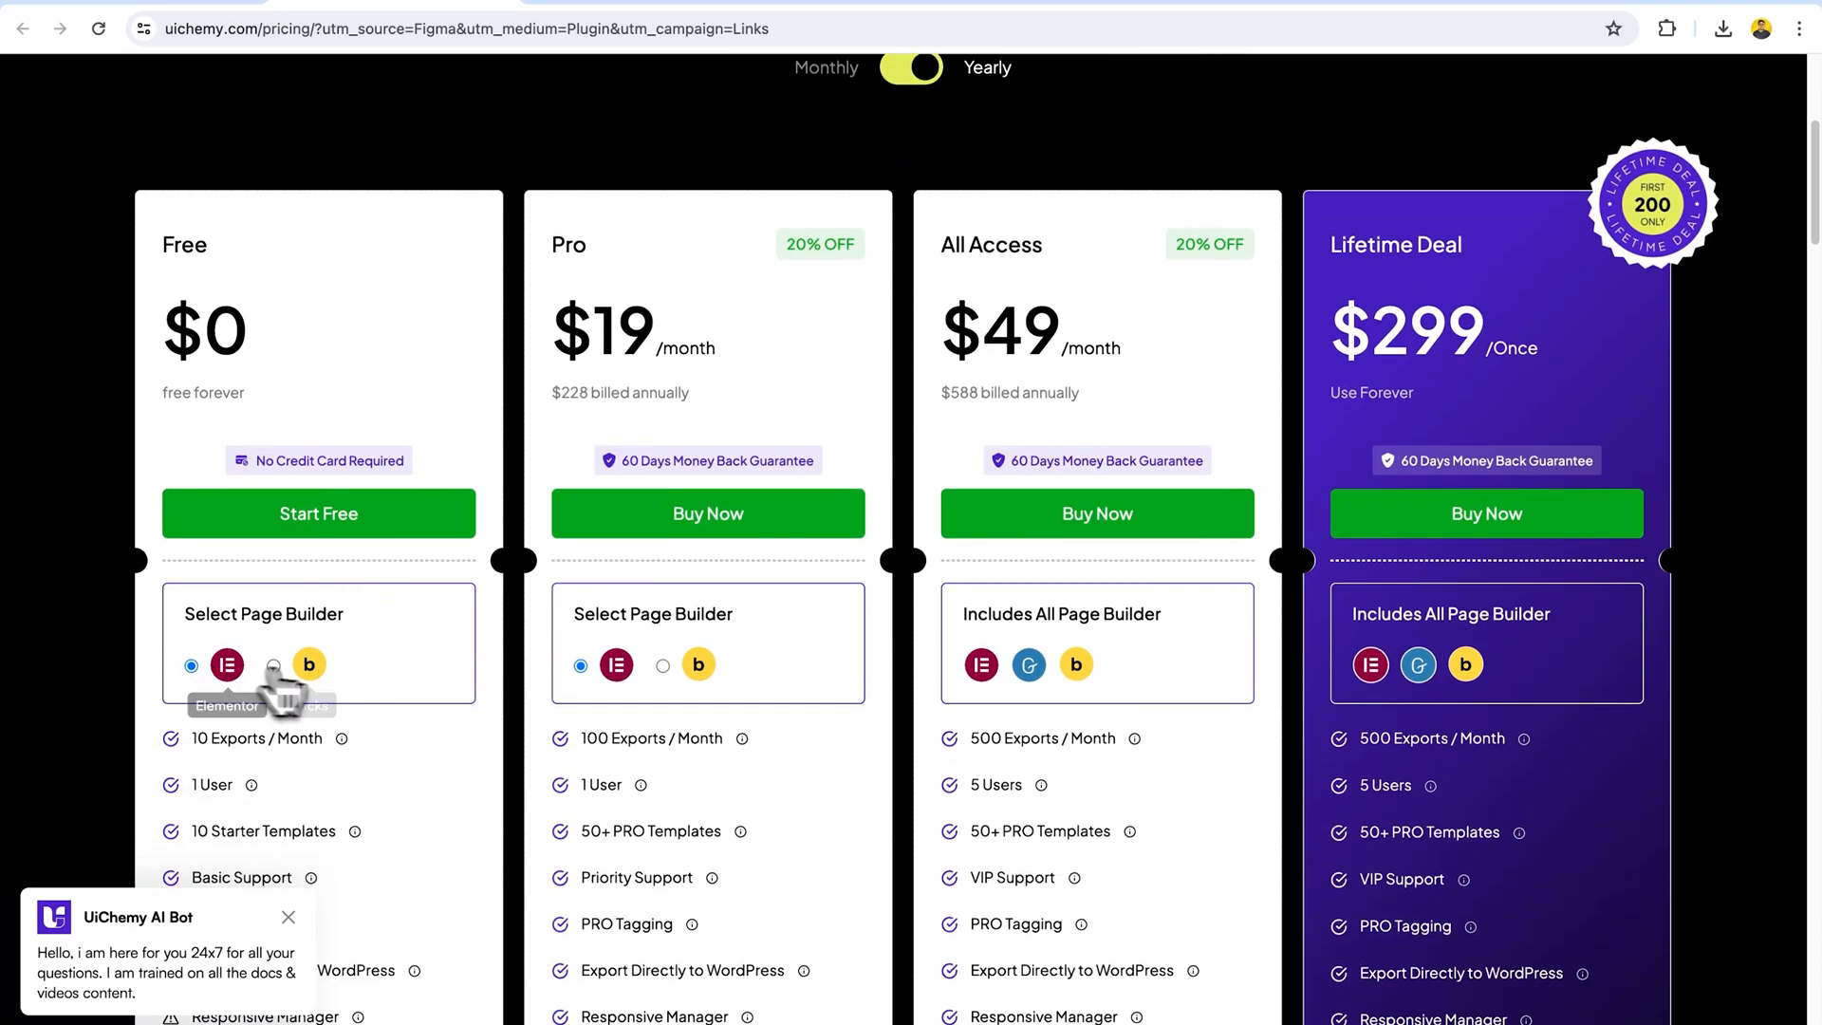
mouse_move(401, 685)
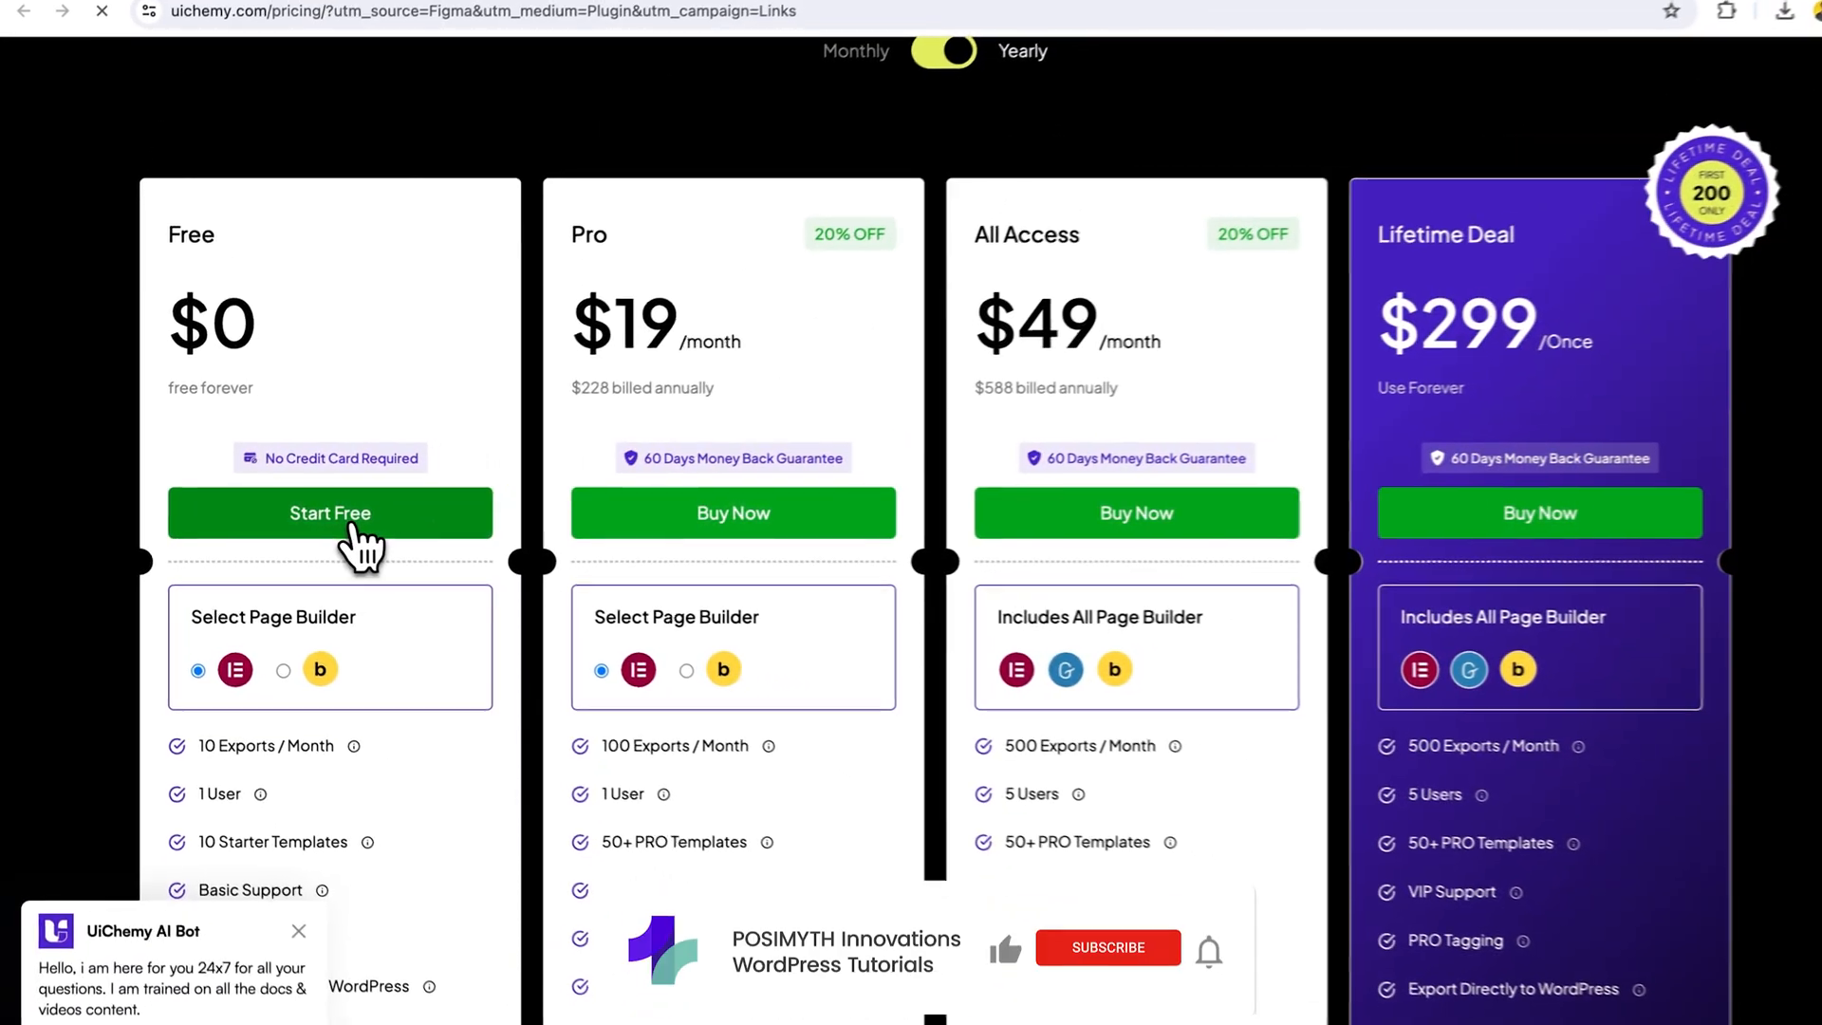
- Start the free-plan checkout and enter 'sagar' email and name details in the form
left_click(328, 512)
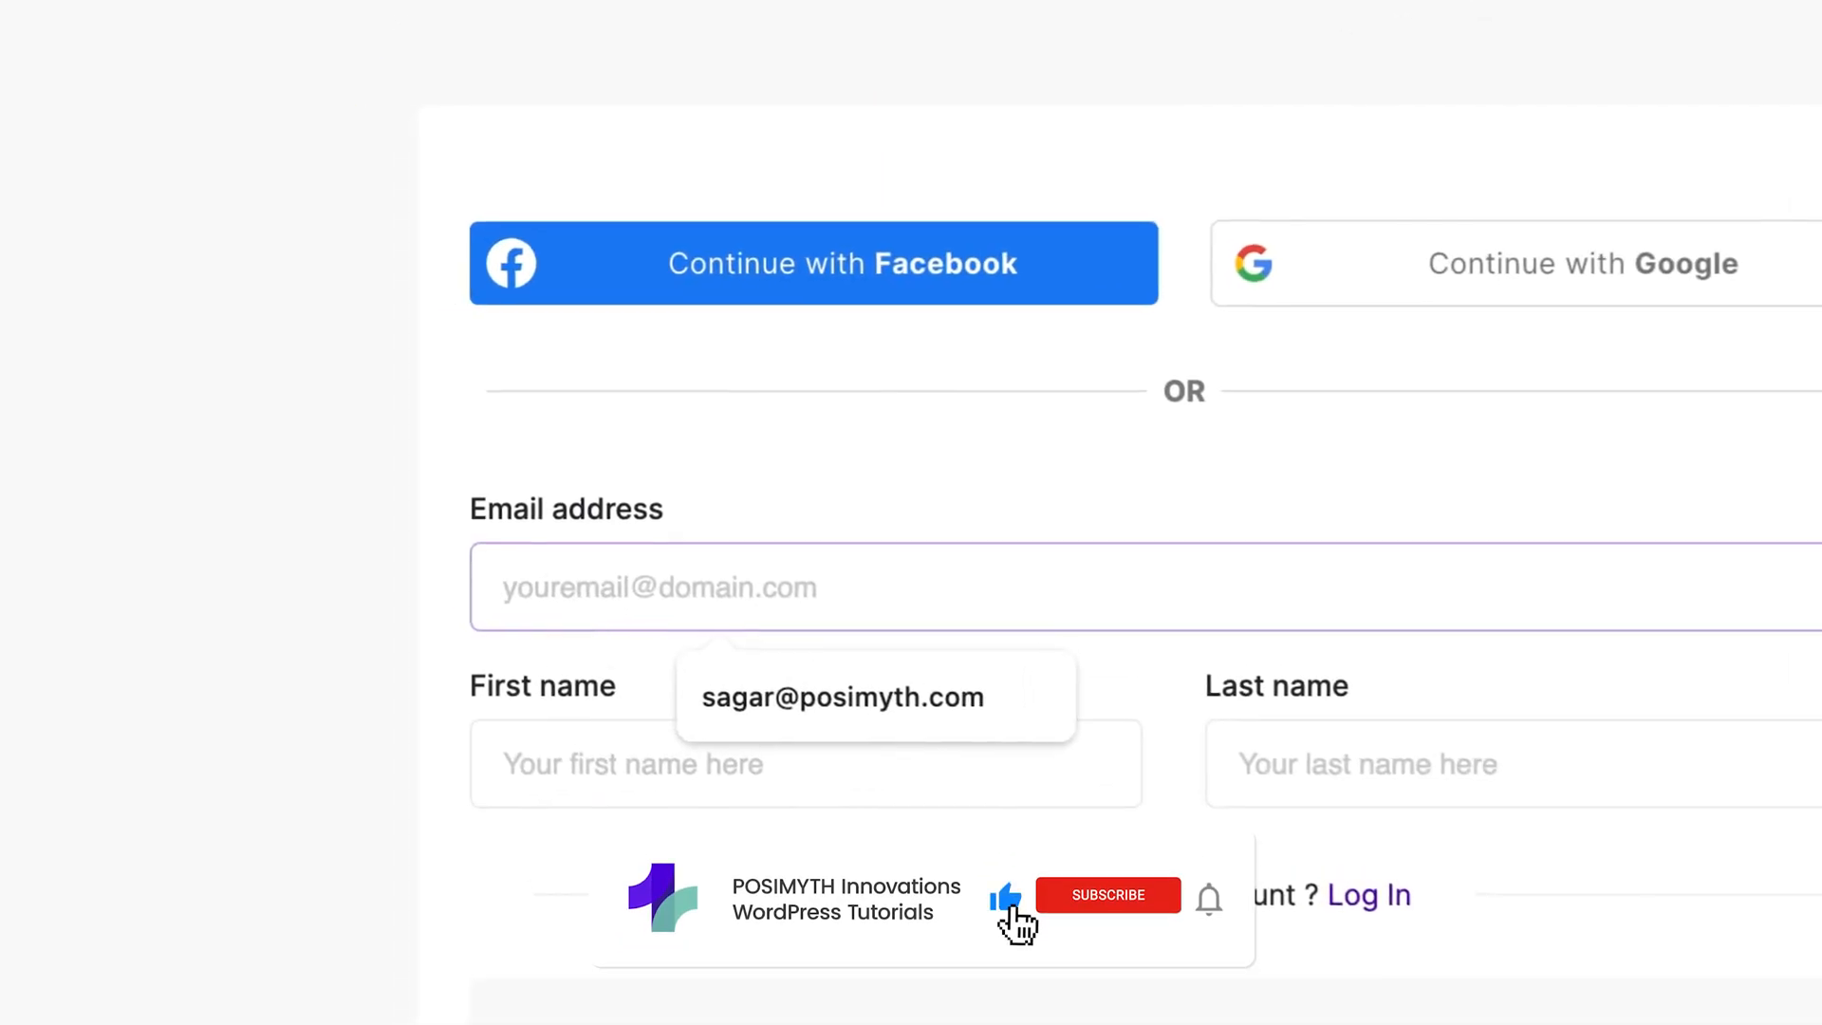
left_click(1105, 894)
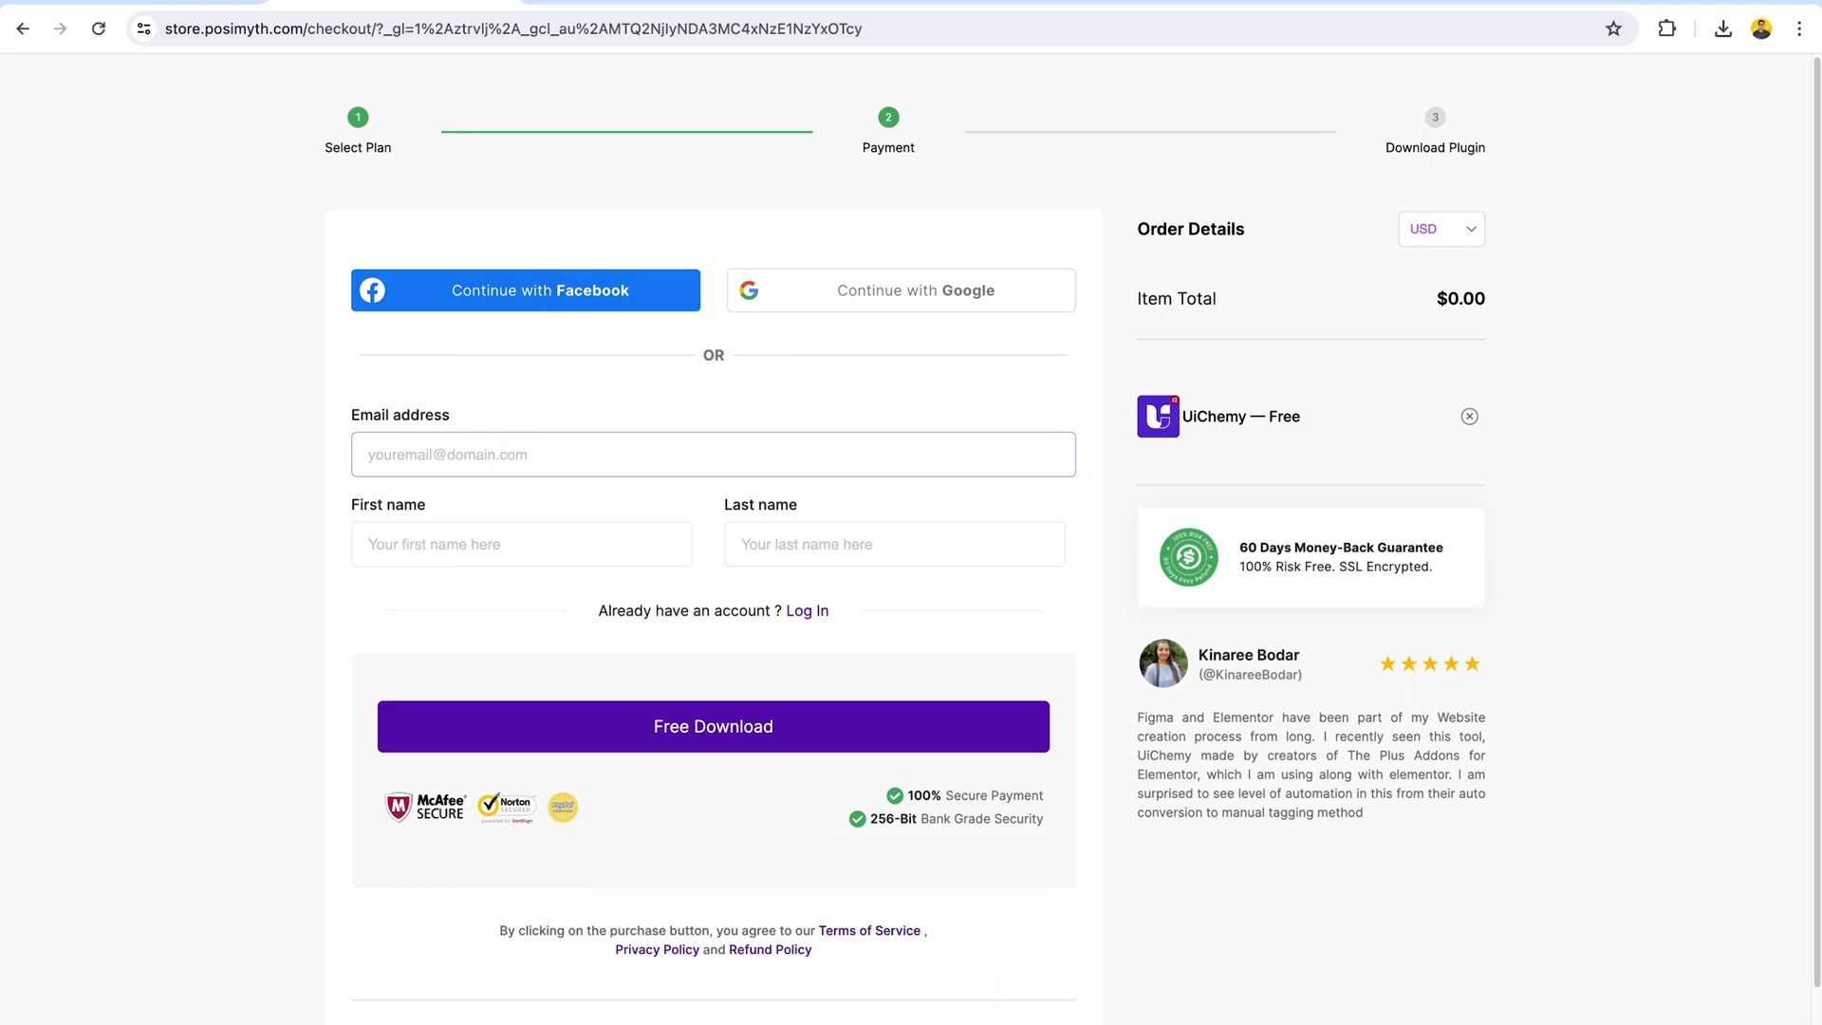
left_click(711, 453)
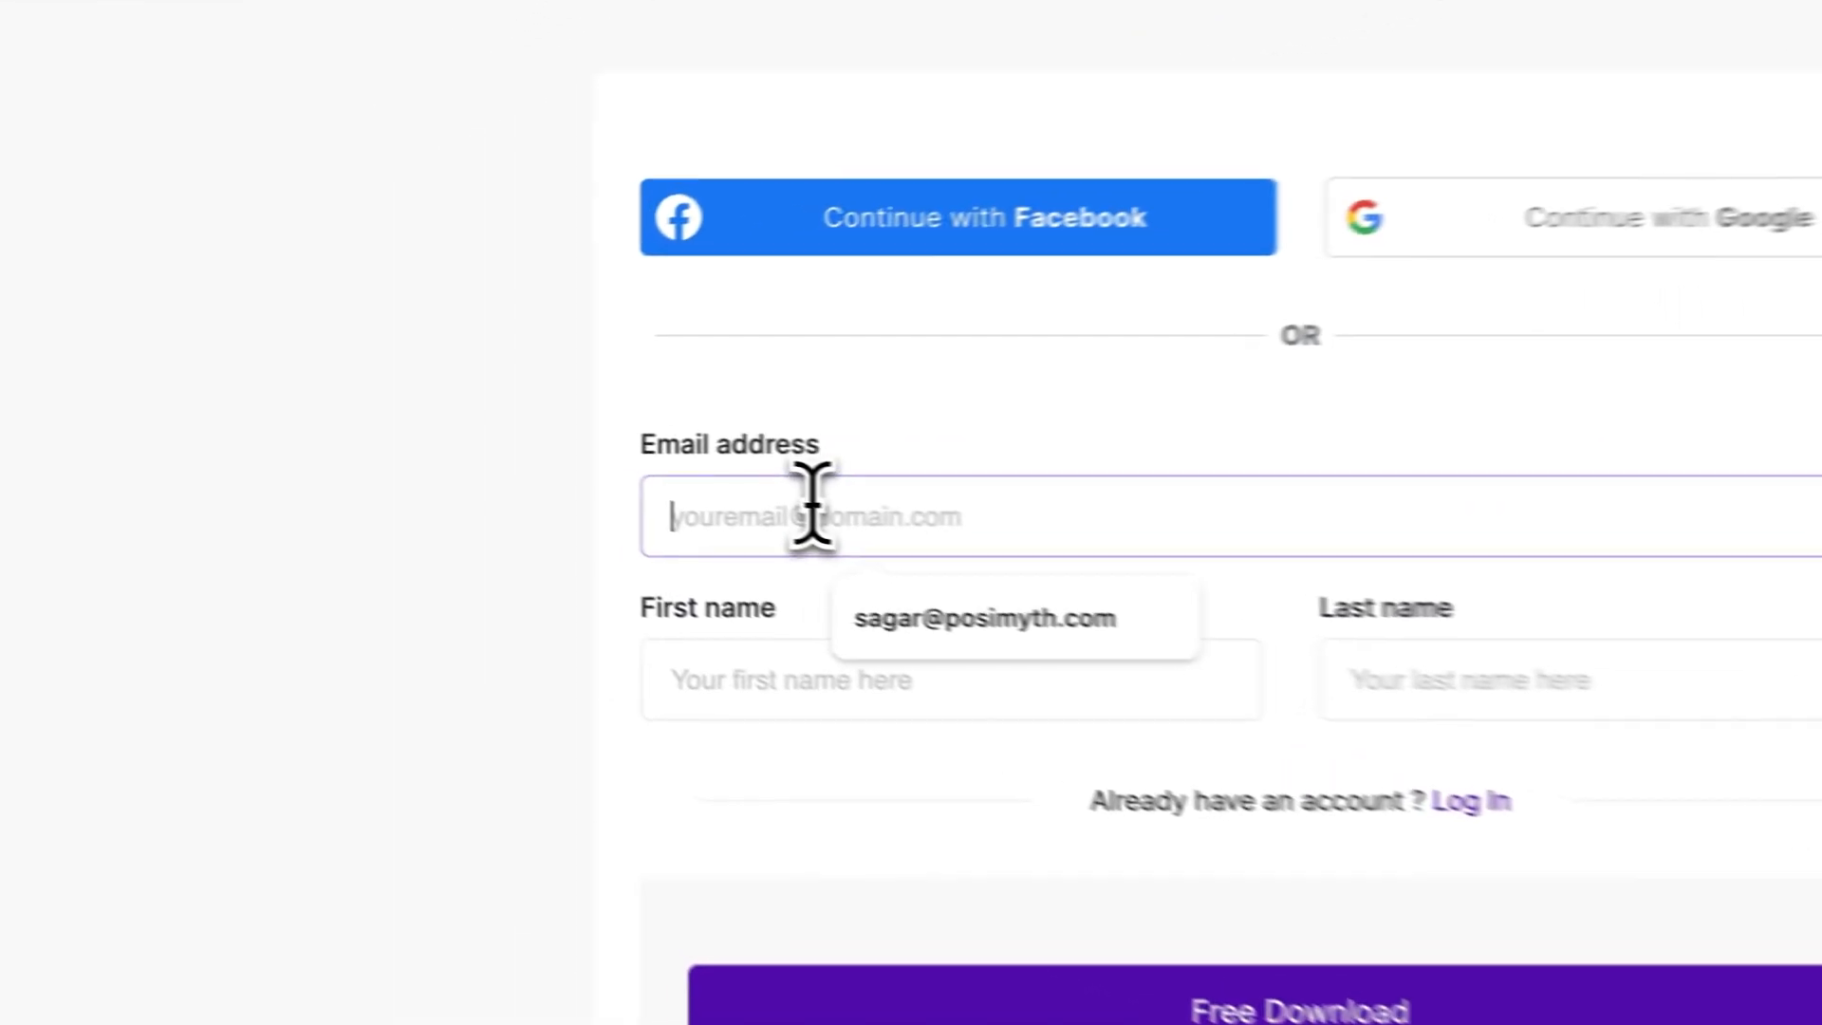
type("sagar")
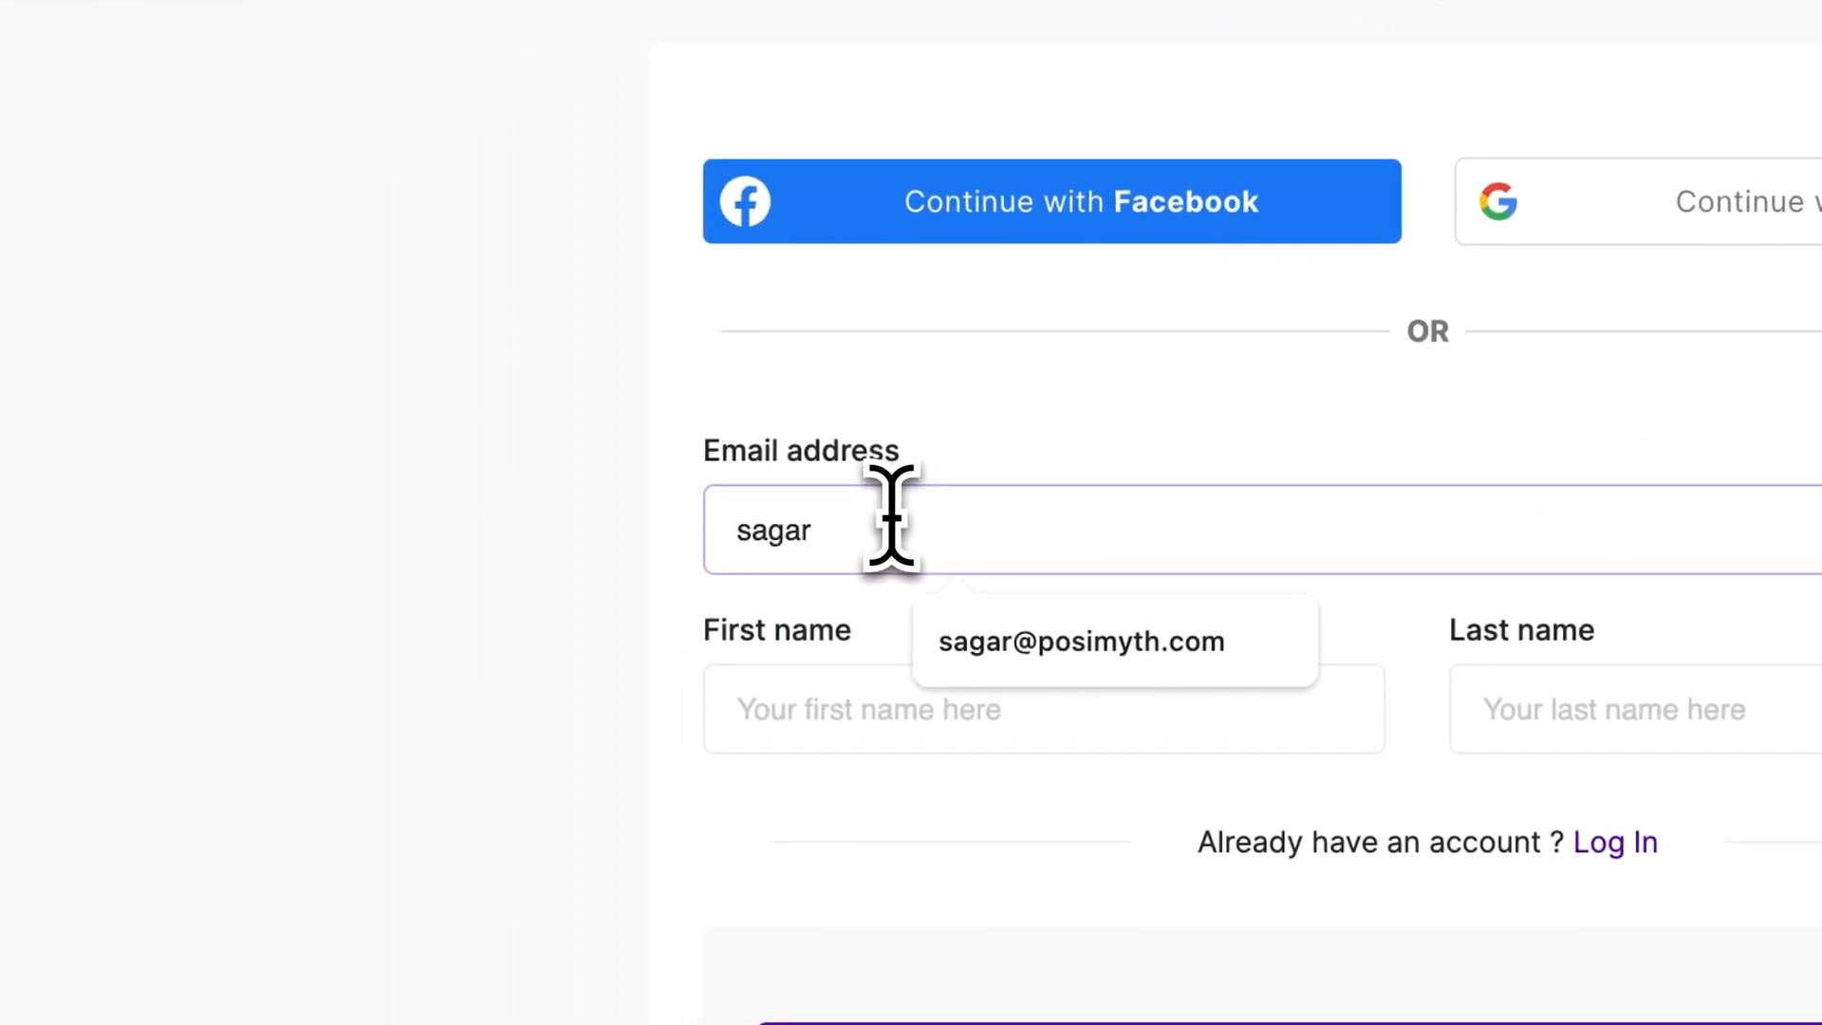
type("Sagar")
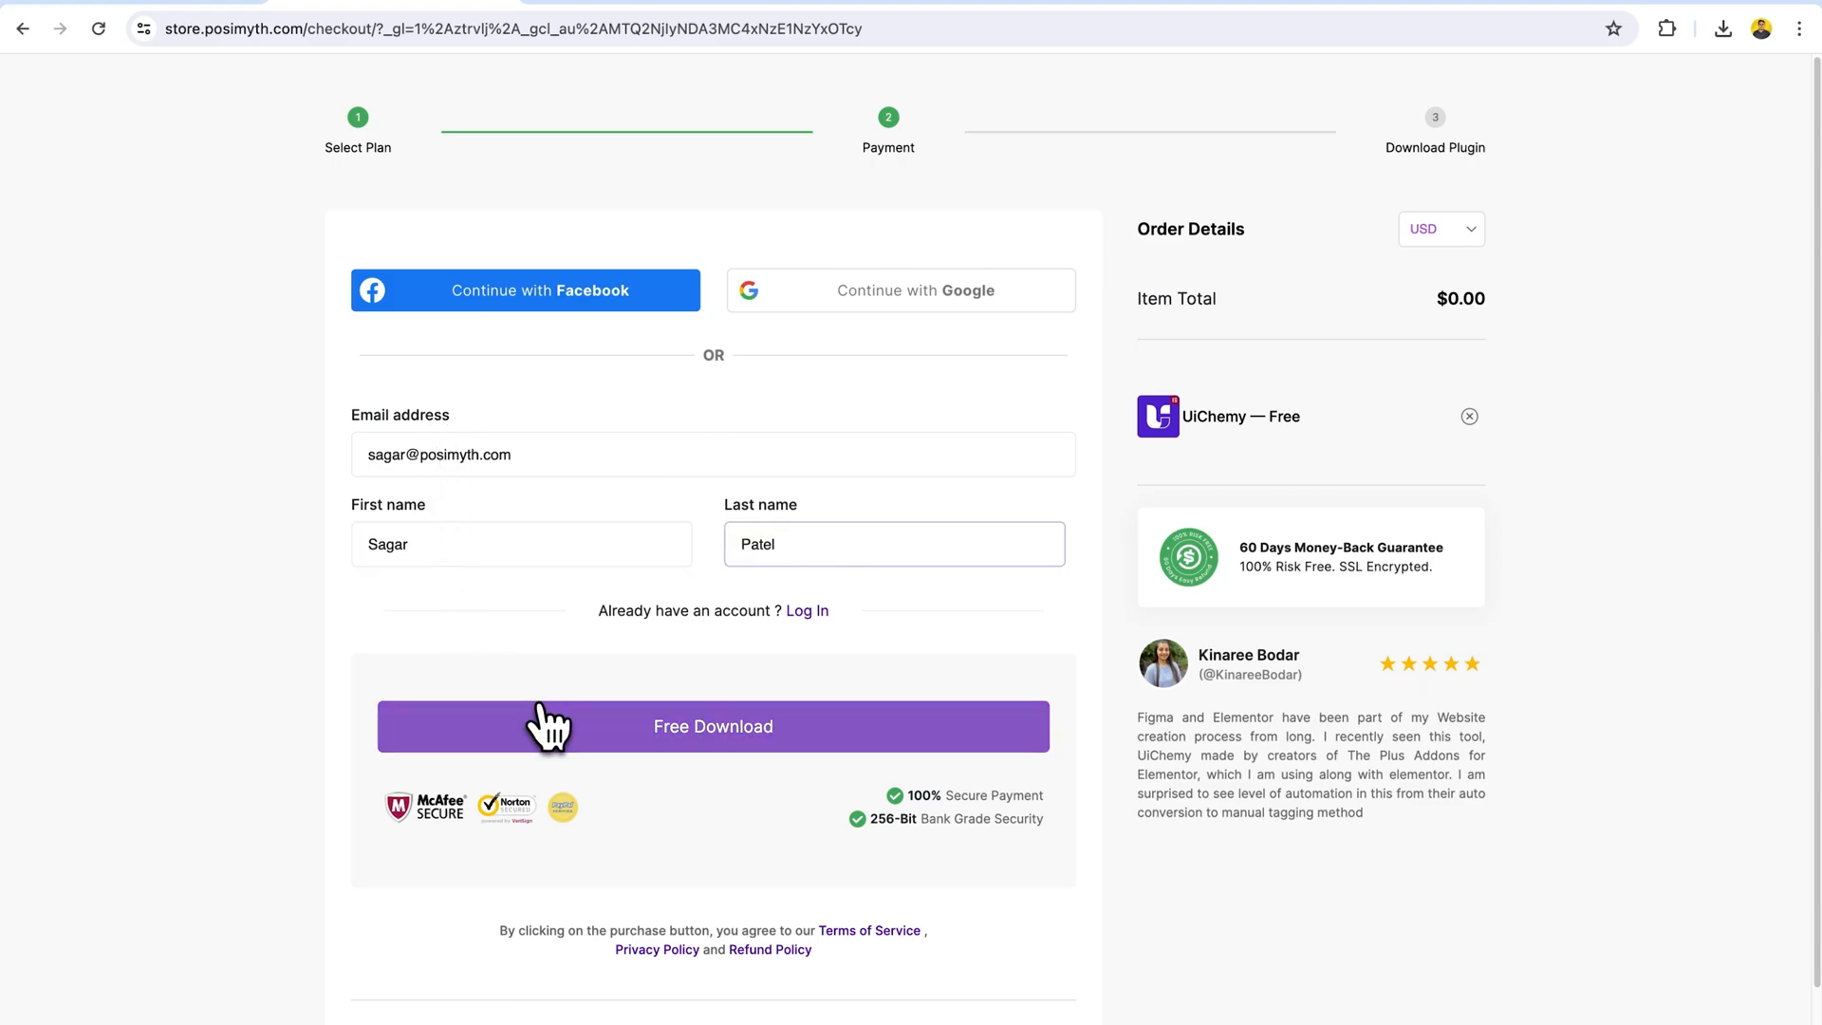
- Submit the free UiChemy order via Free Download, reaching the Order Successful page
left_click(712, 727)
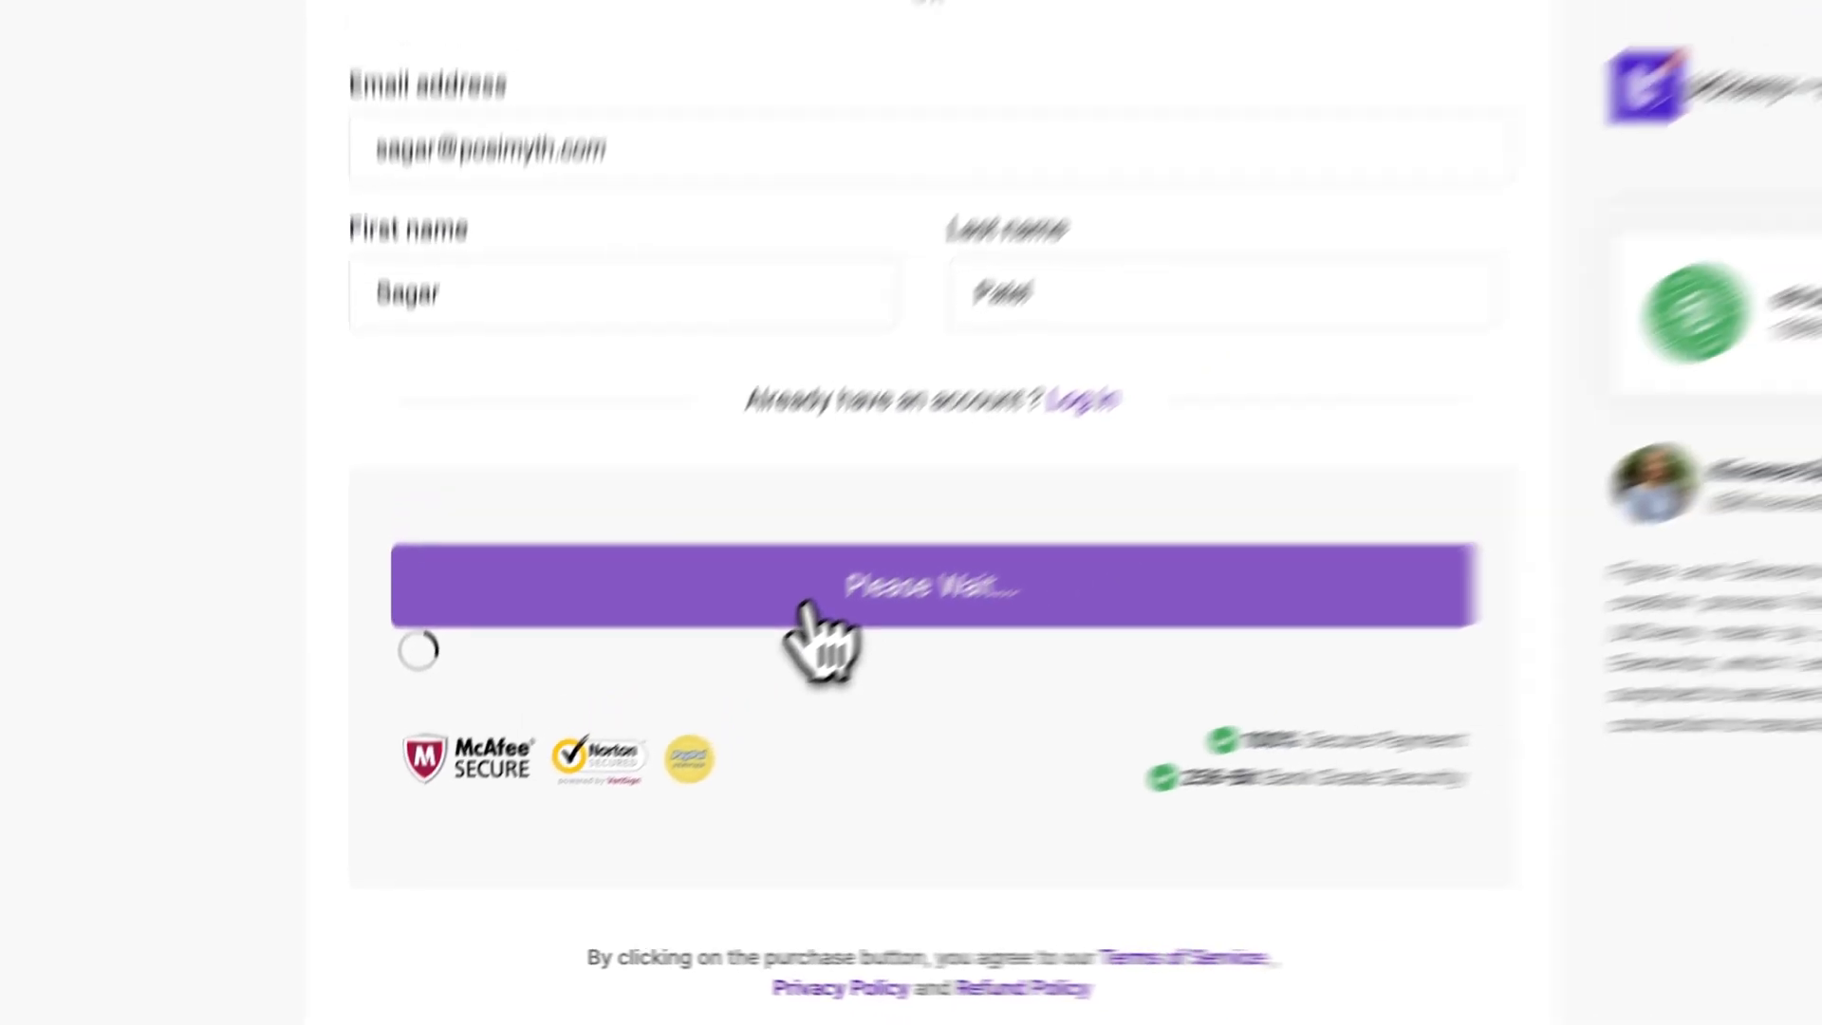
left_click(933, 584)
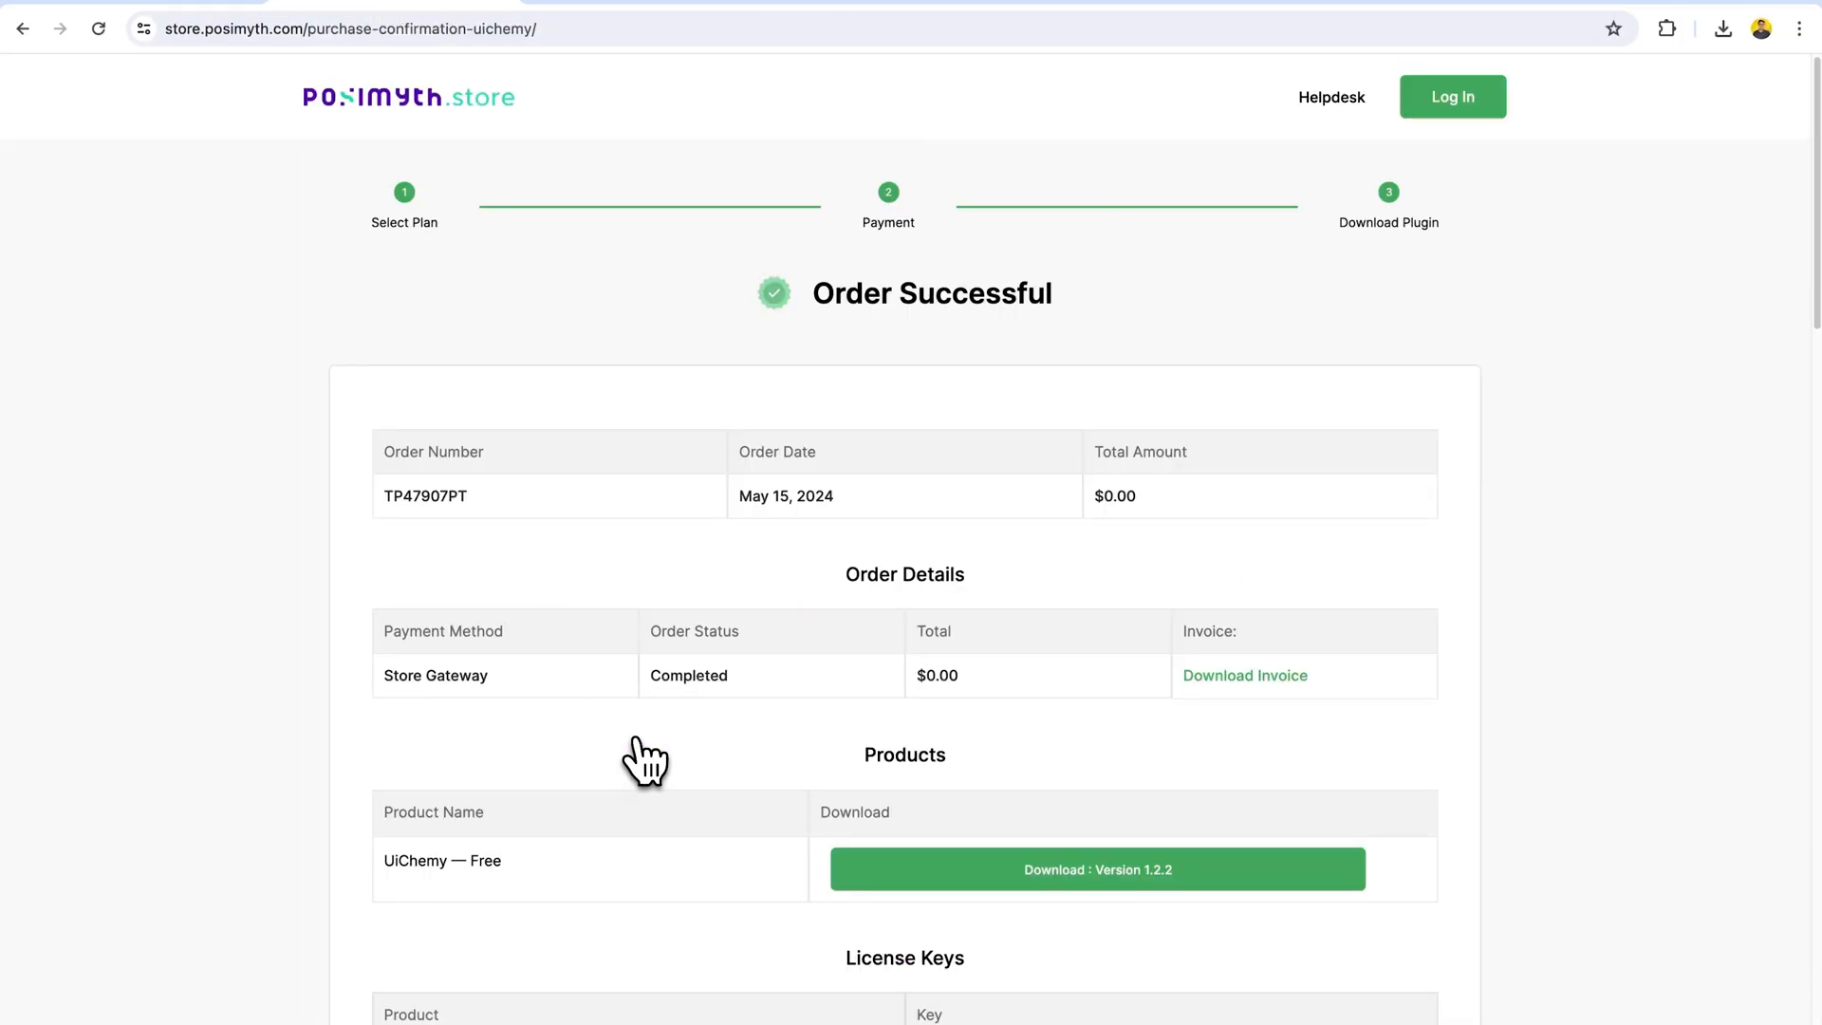
- Copy the UiChemy Free license key from the order's License Keys table
scroll("down", 3)
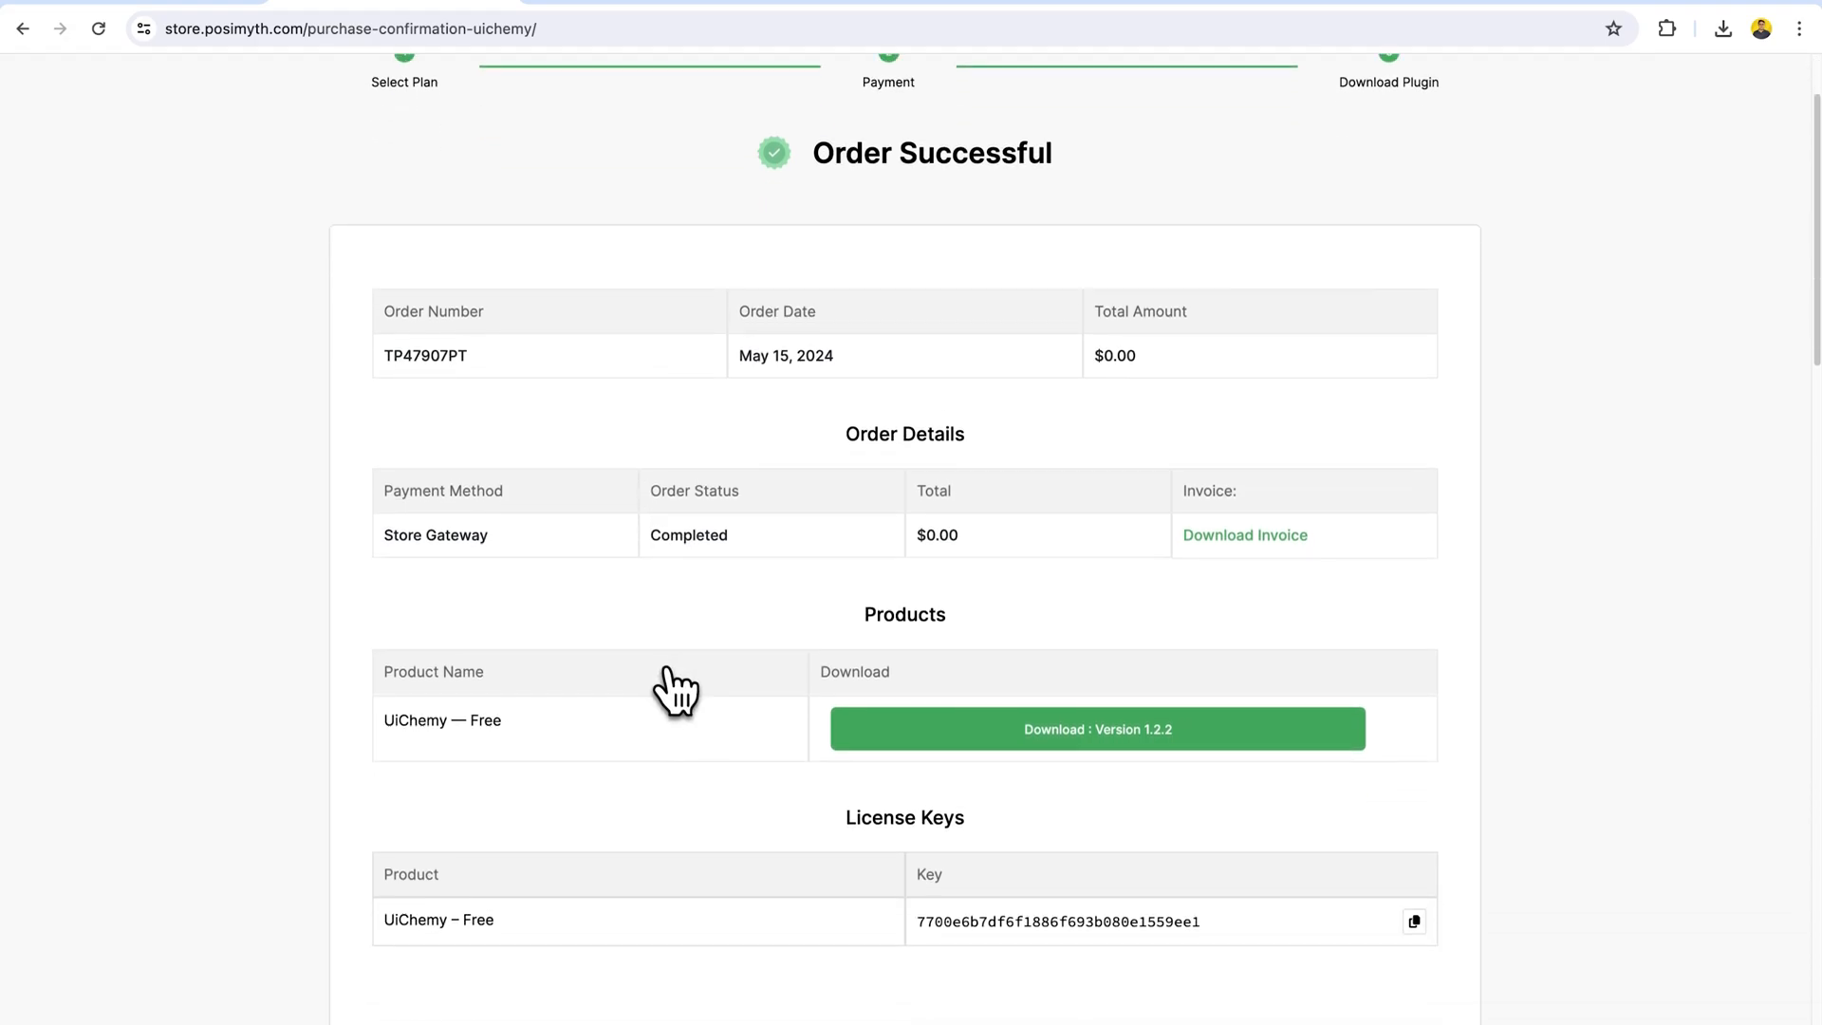
scroll("down", 3)
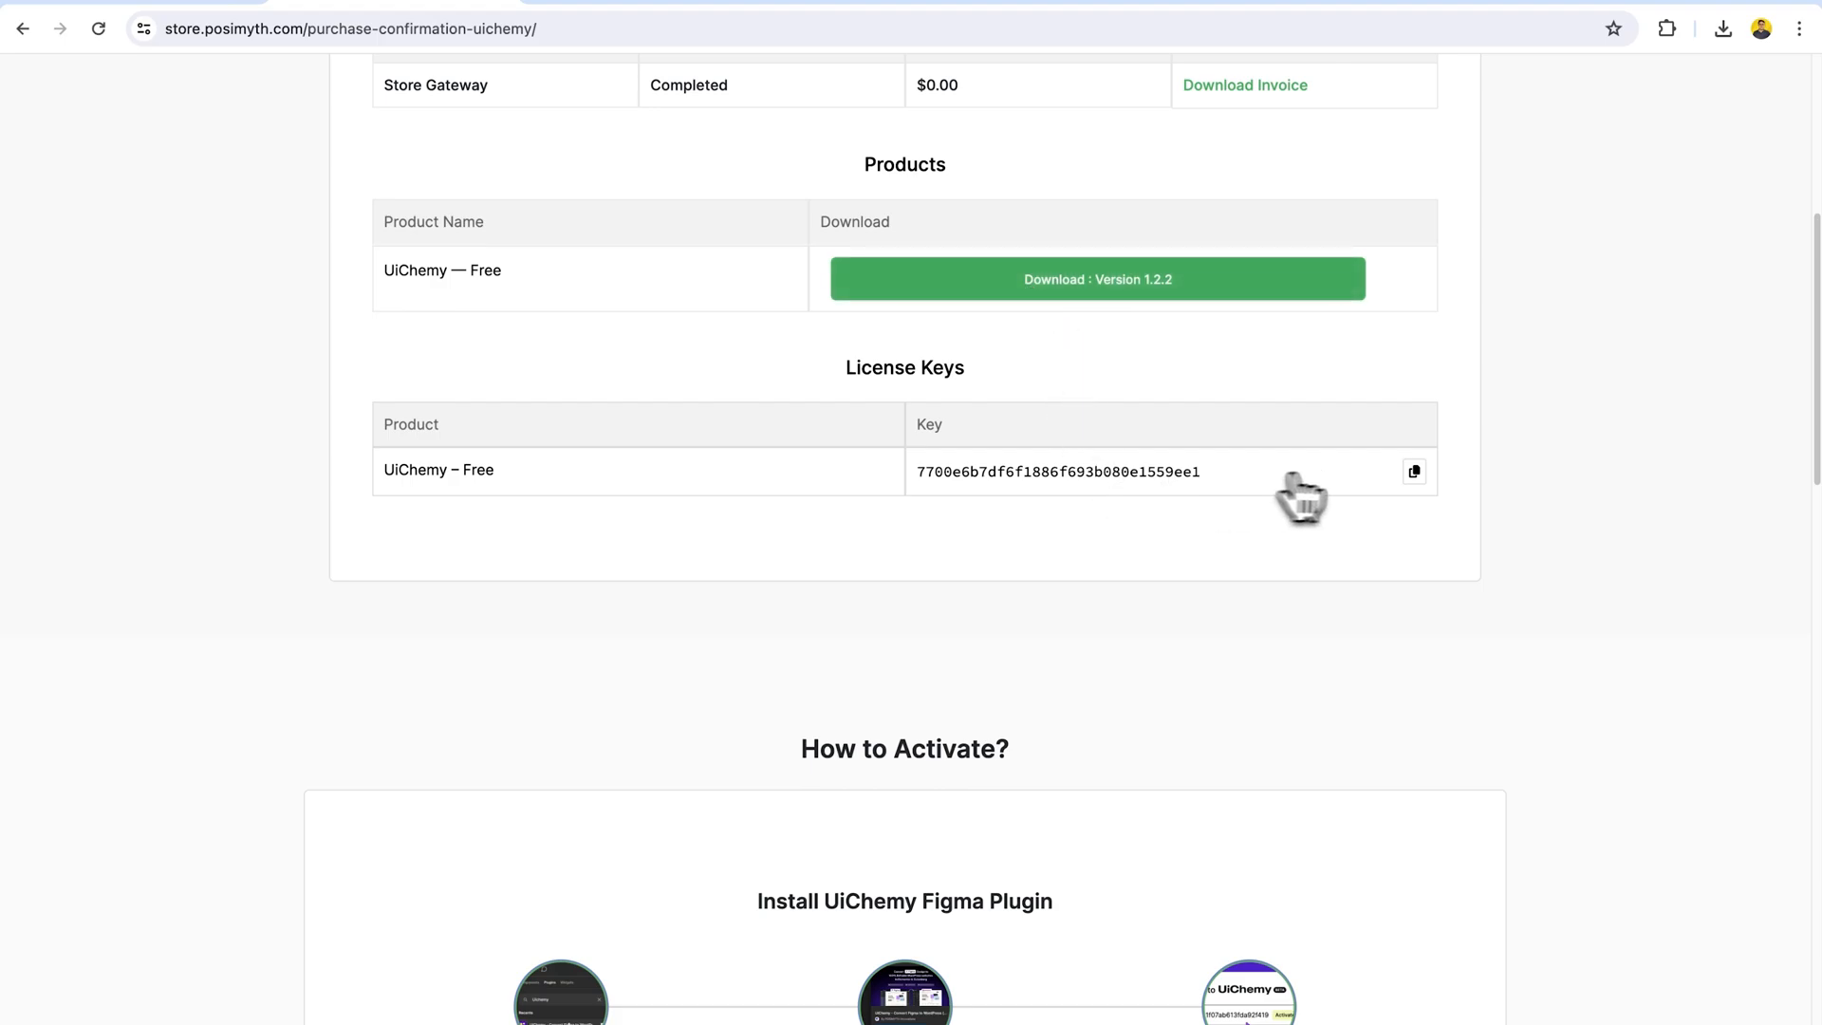
left_click(1412, 470)
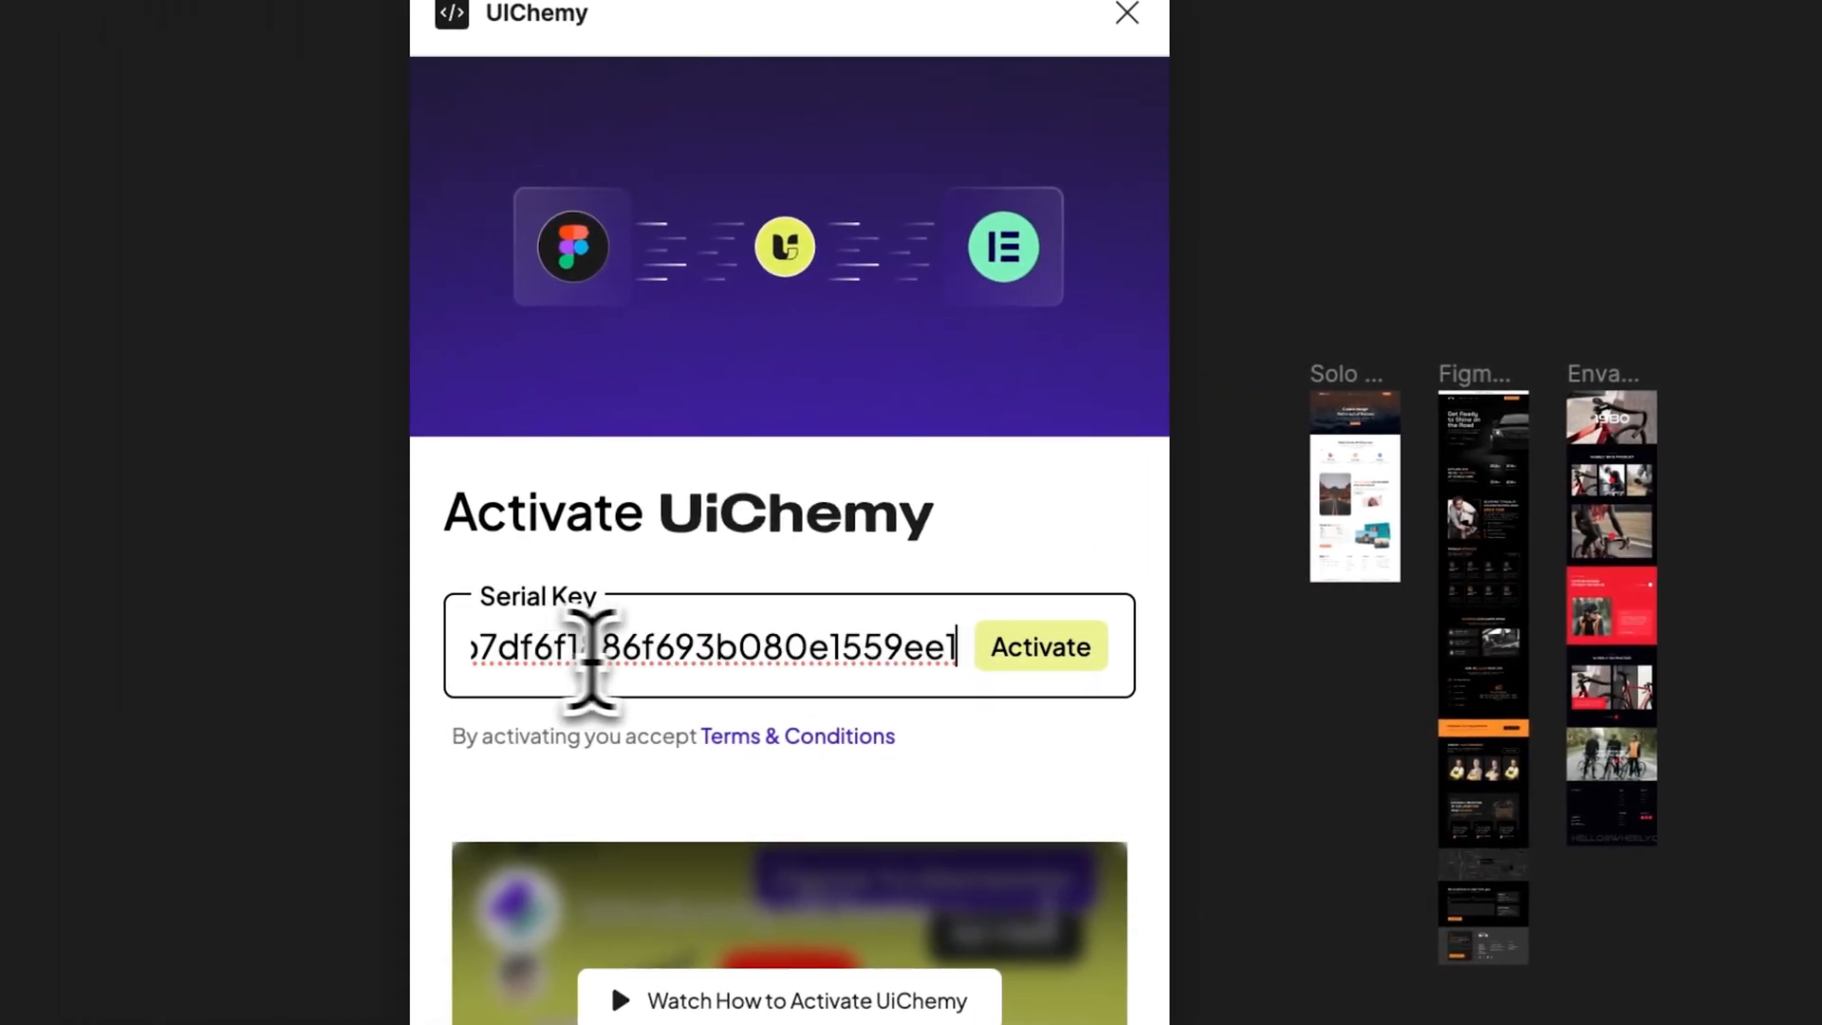
- Activate with the pasted key, choose Optimize & Convert and select the Solo Travel frame
left_click(1038, 645)
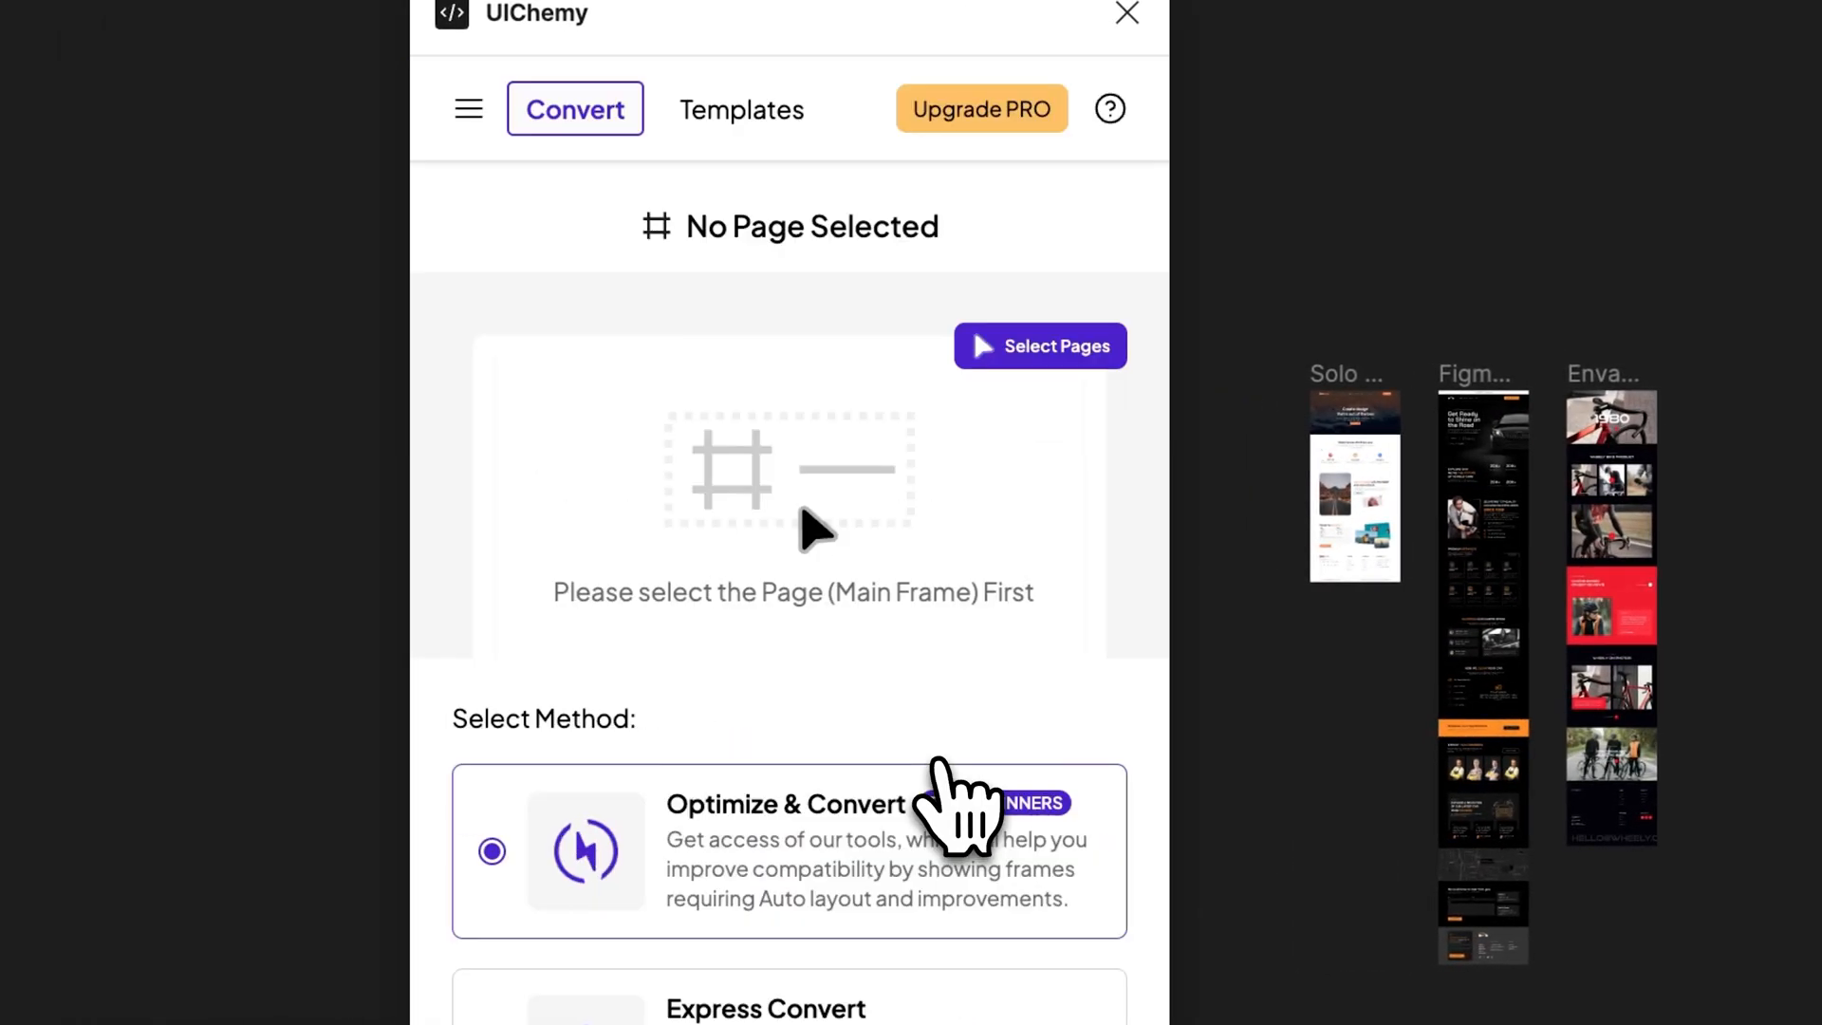
left_click(469, 109)
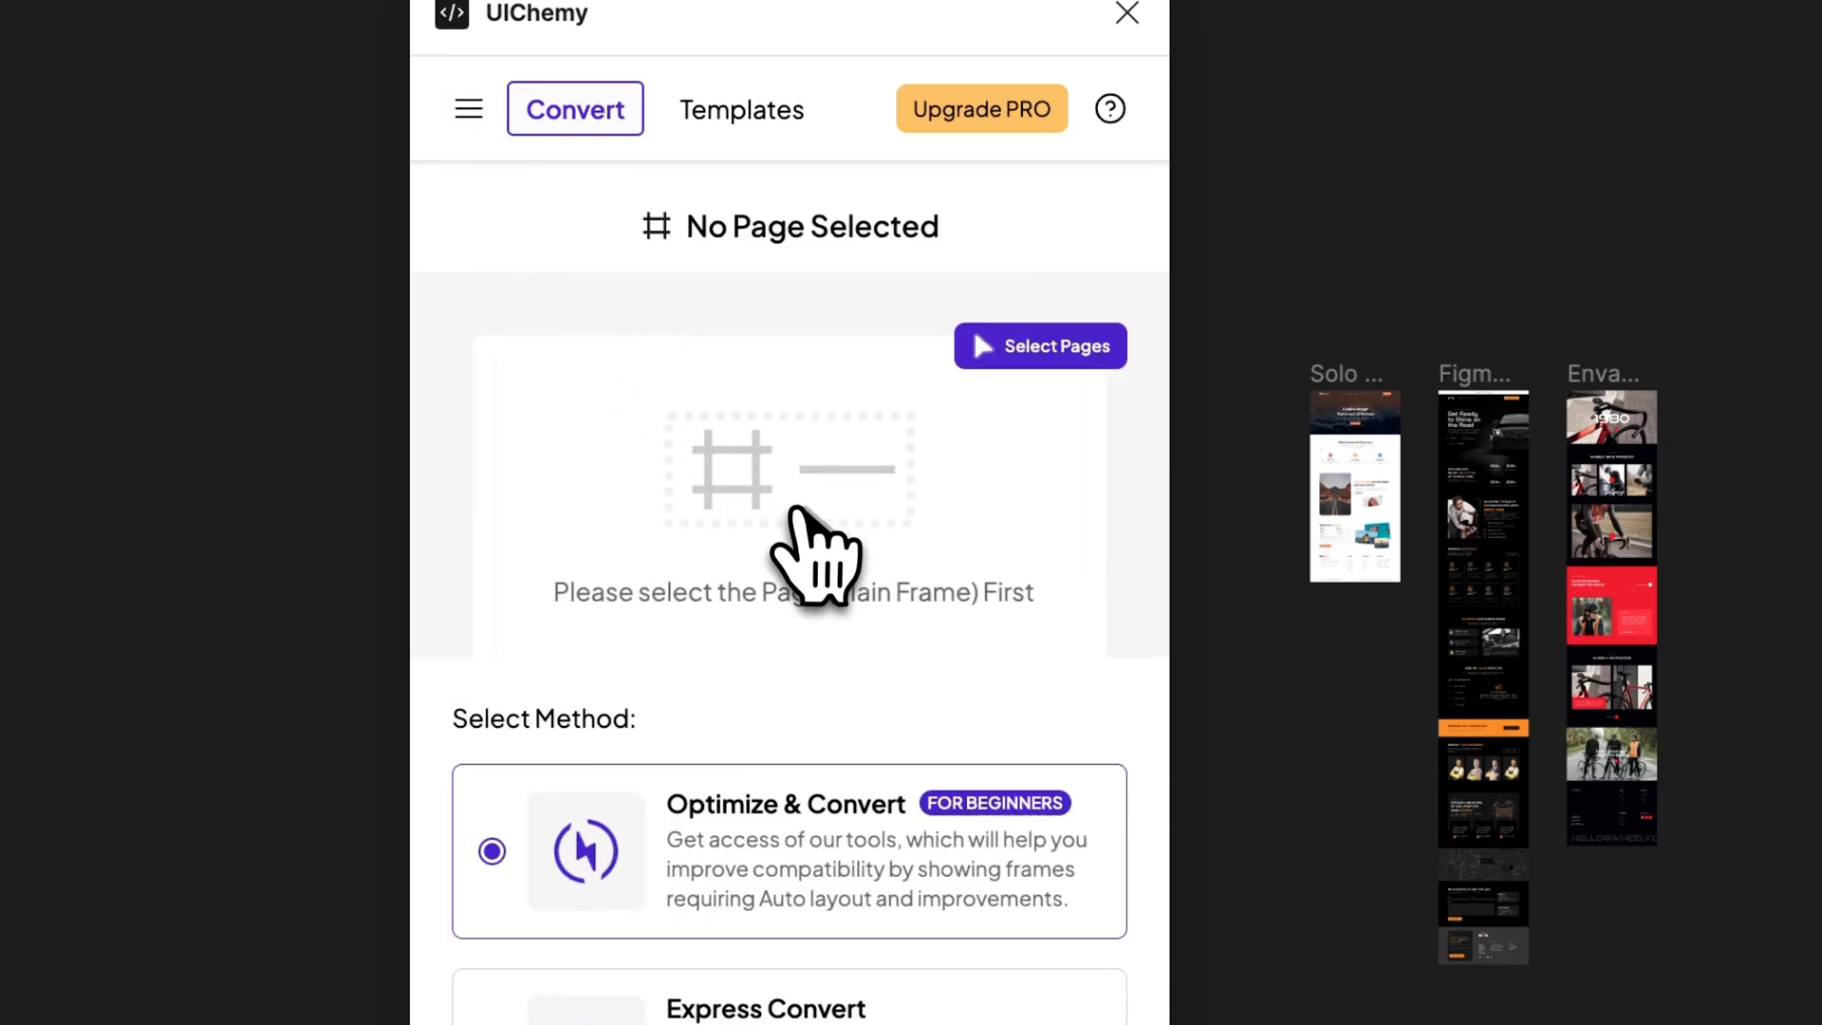
left_click(1355, 499)
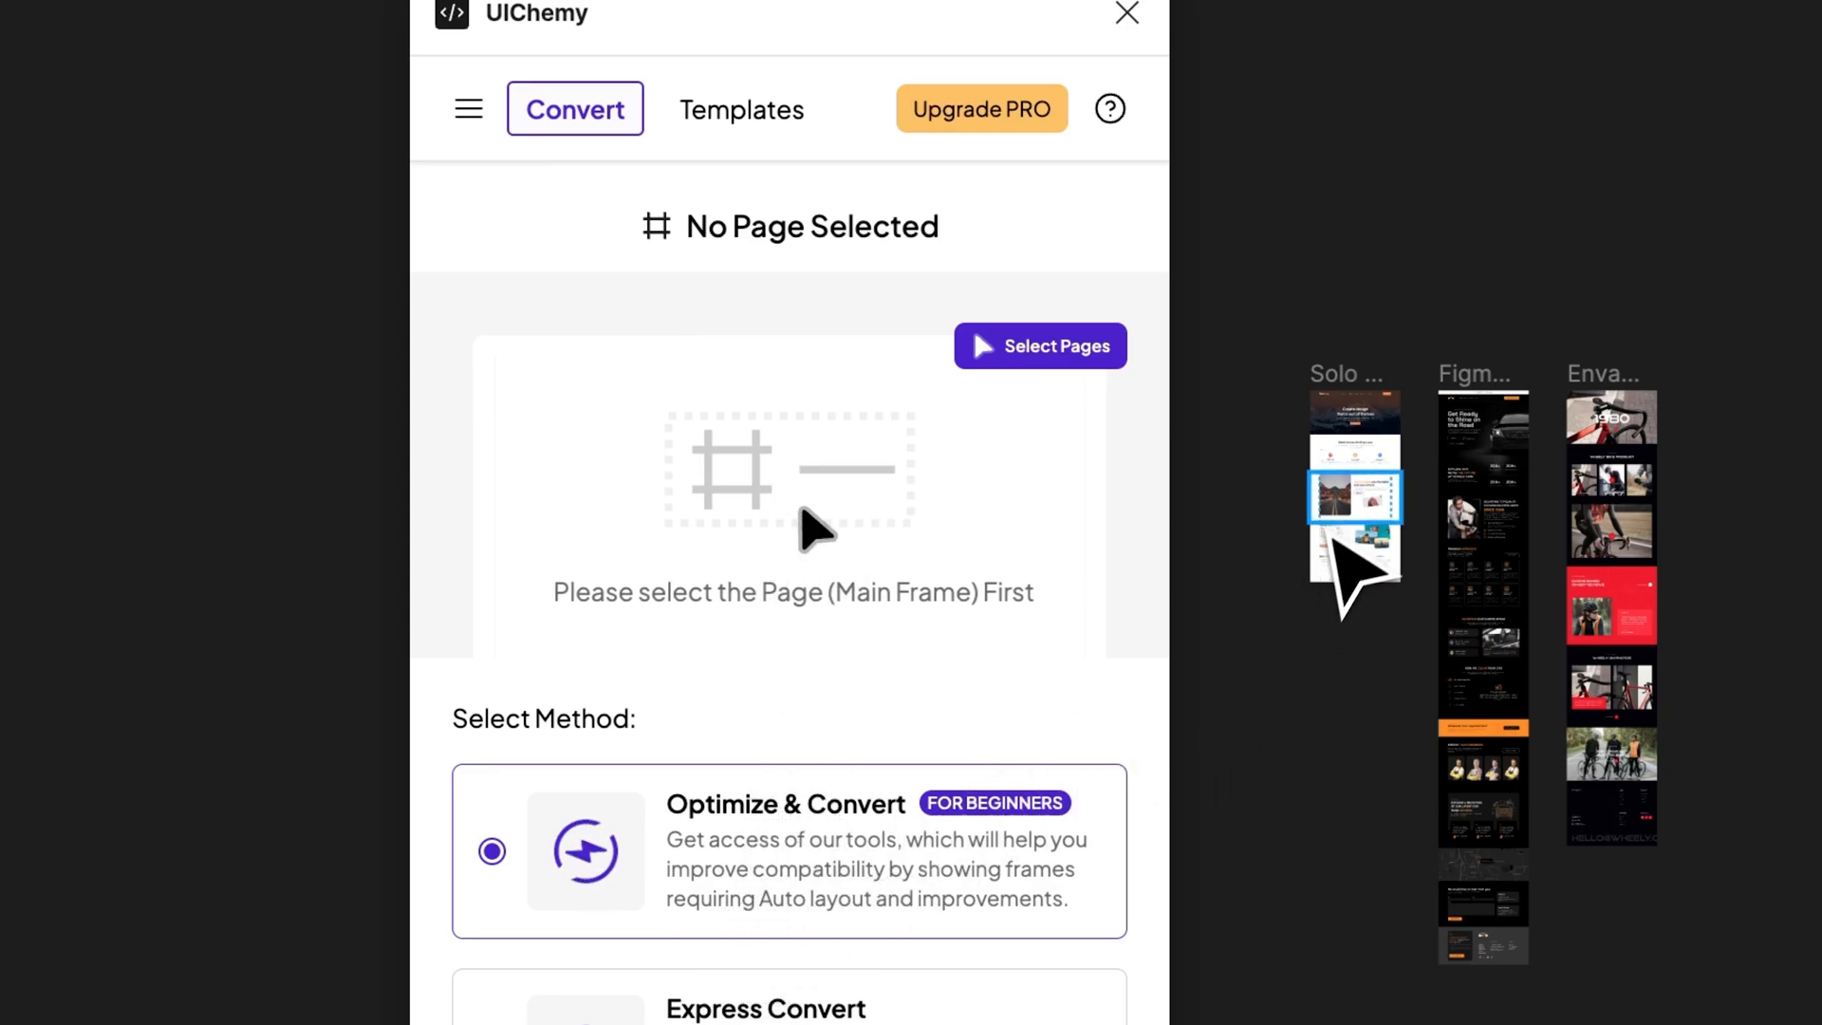
left_click(1355, 497)
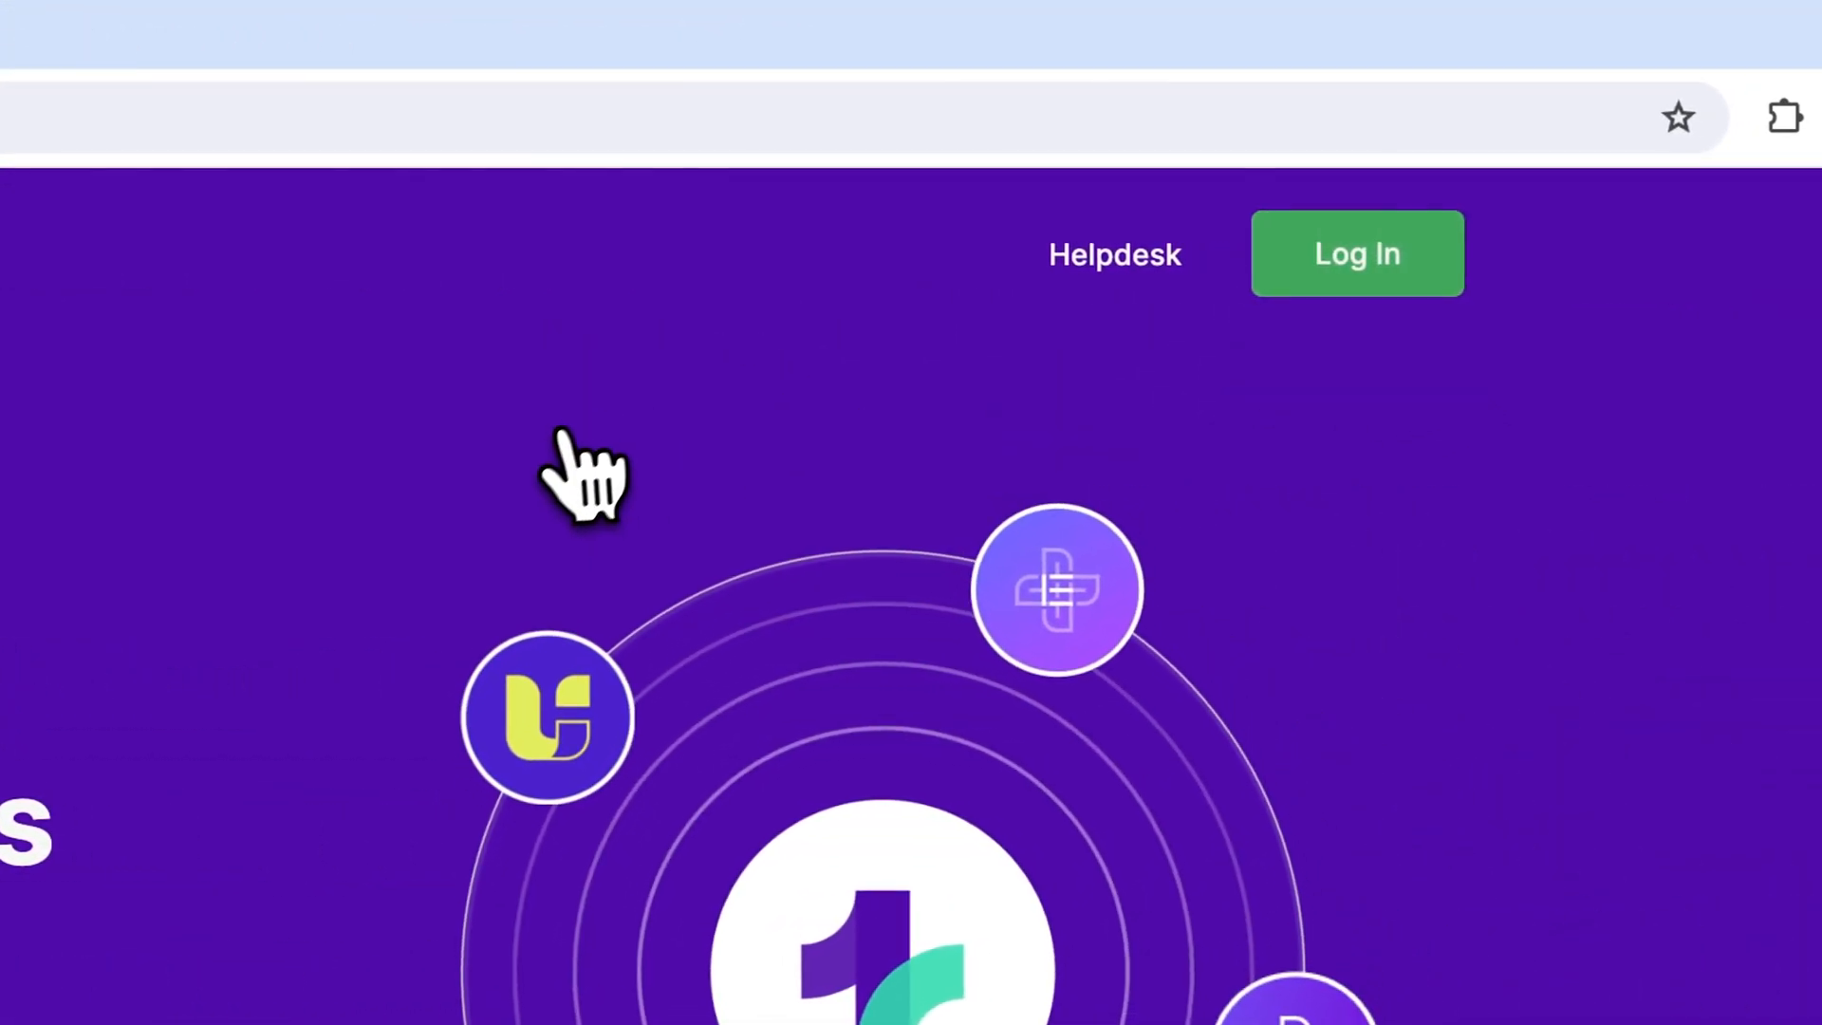
- Log in to the Posimyth Store account with the 'sagar' email and password
left_click(1355, 252)
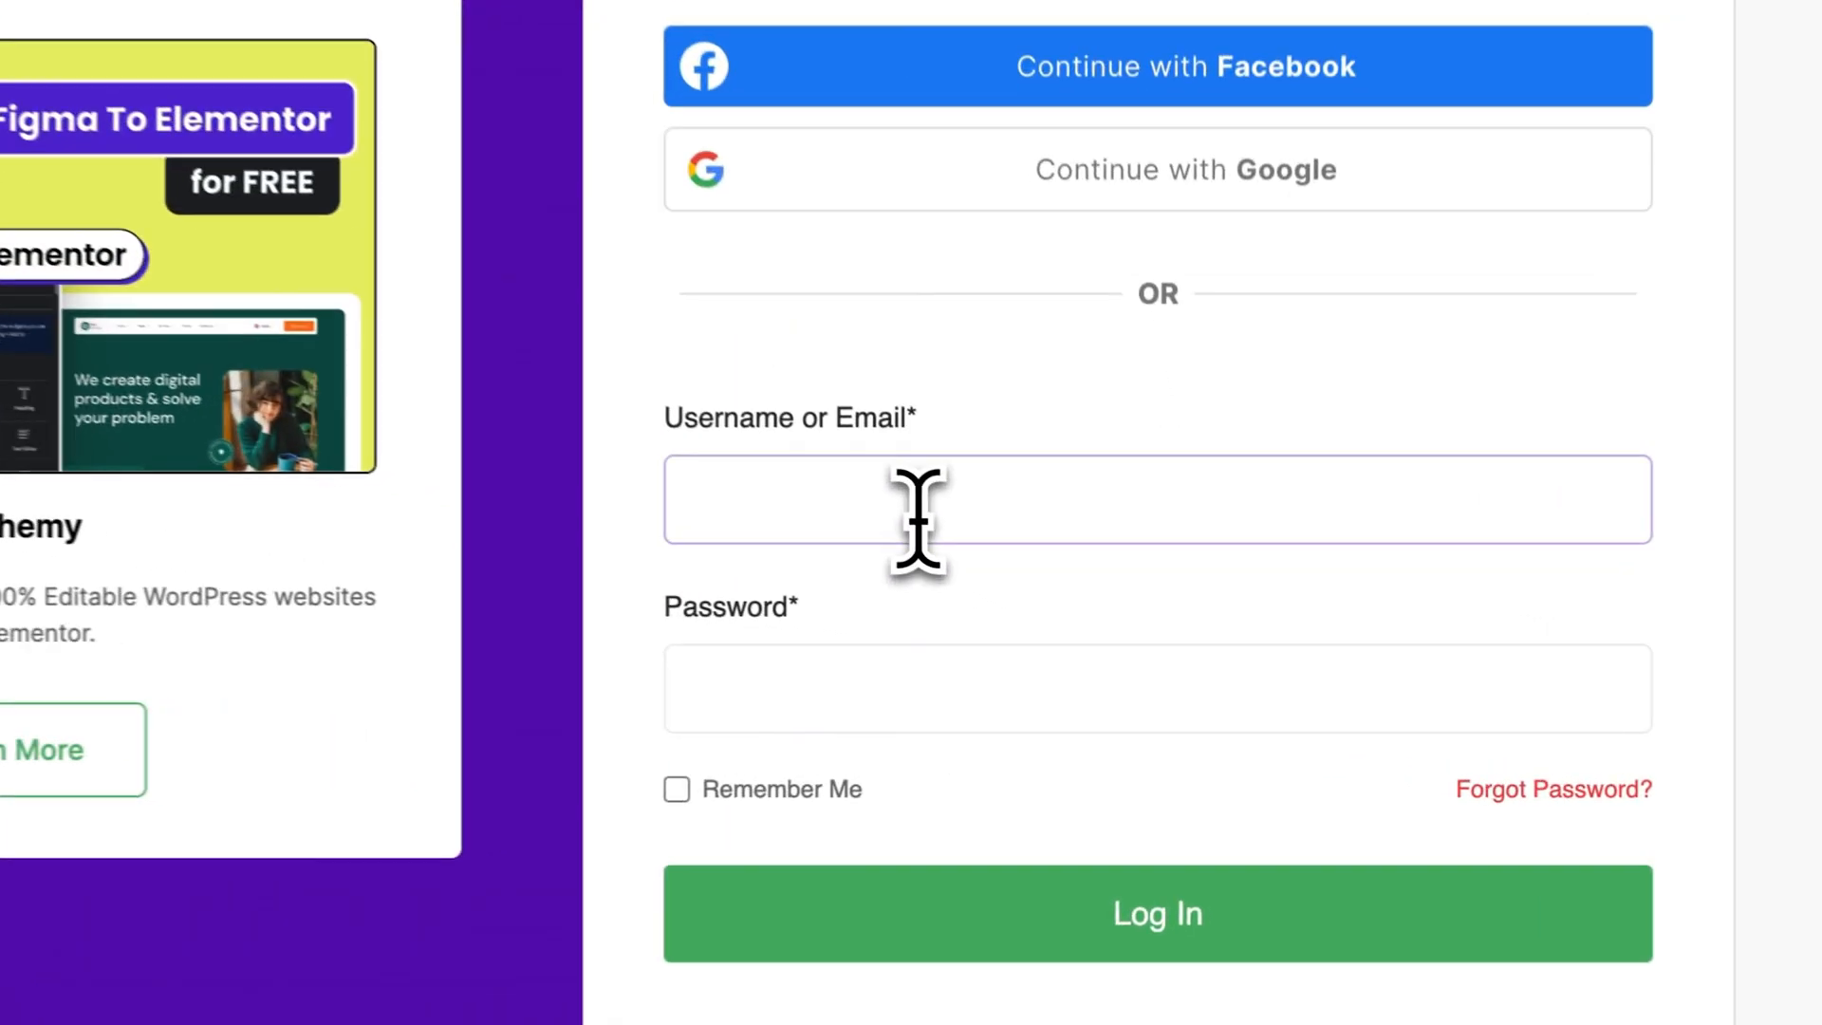
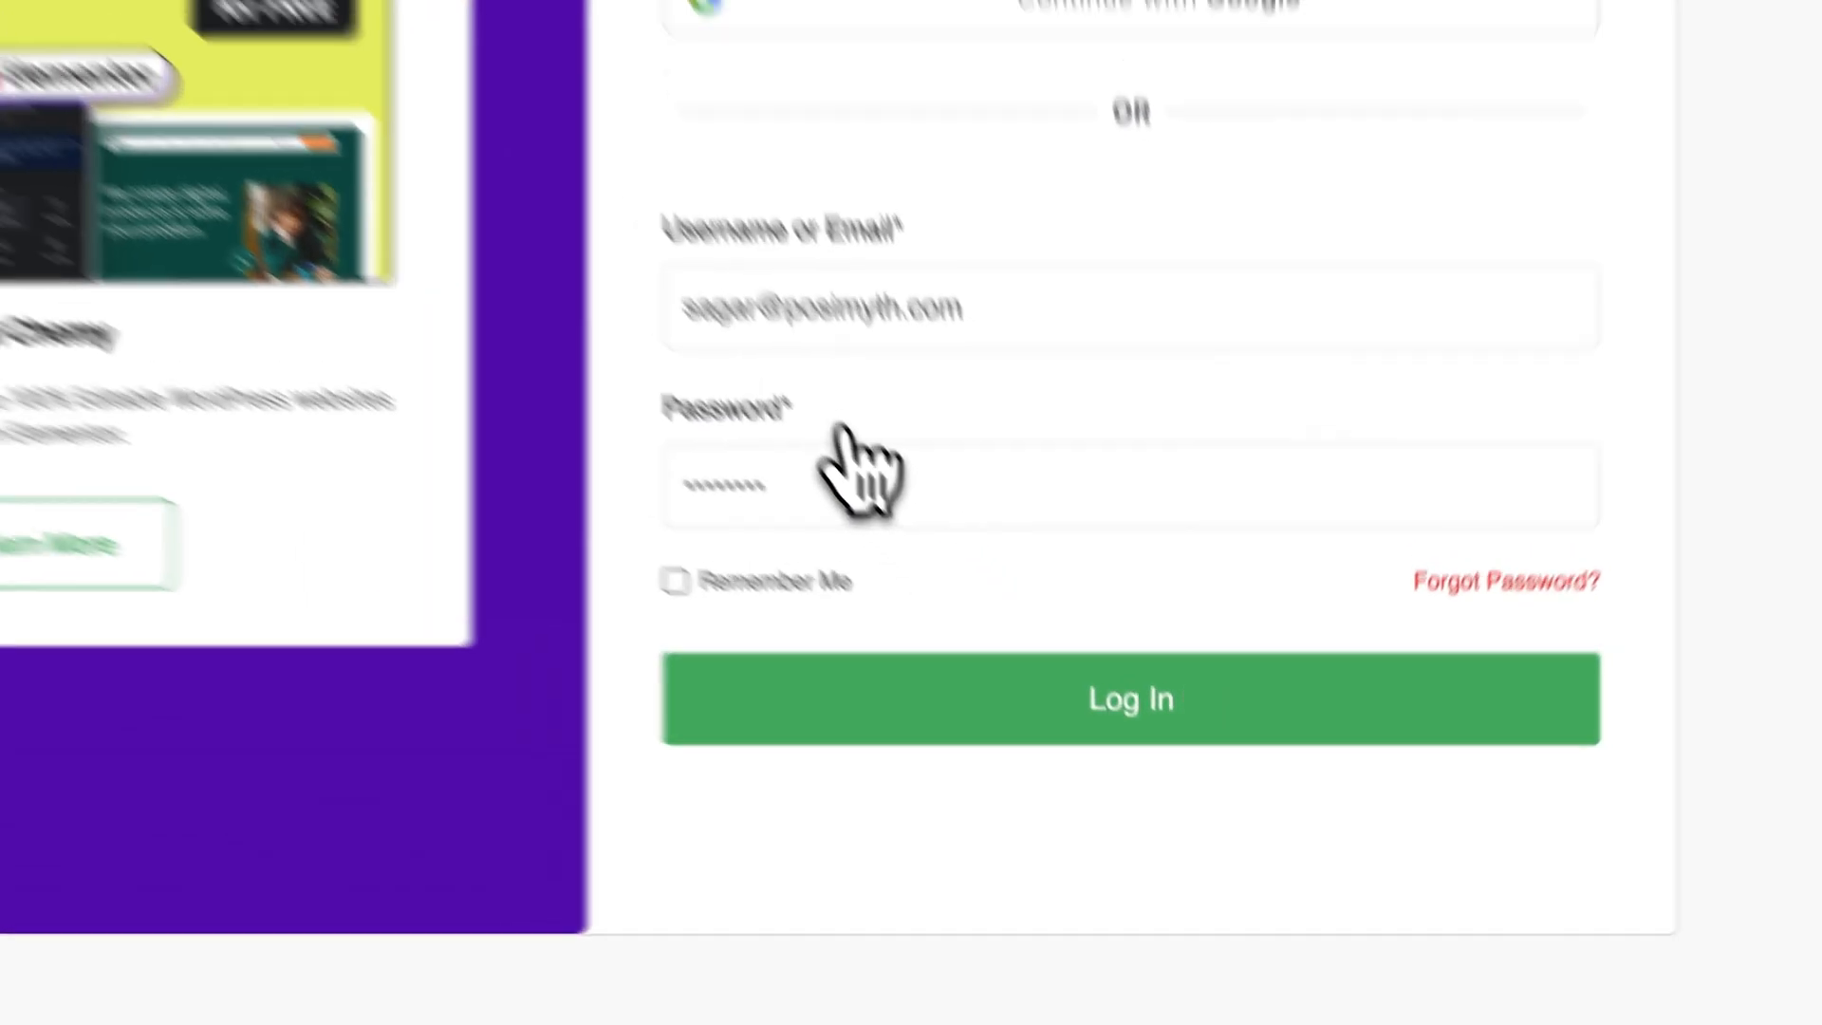
left_click(1127, 700)
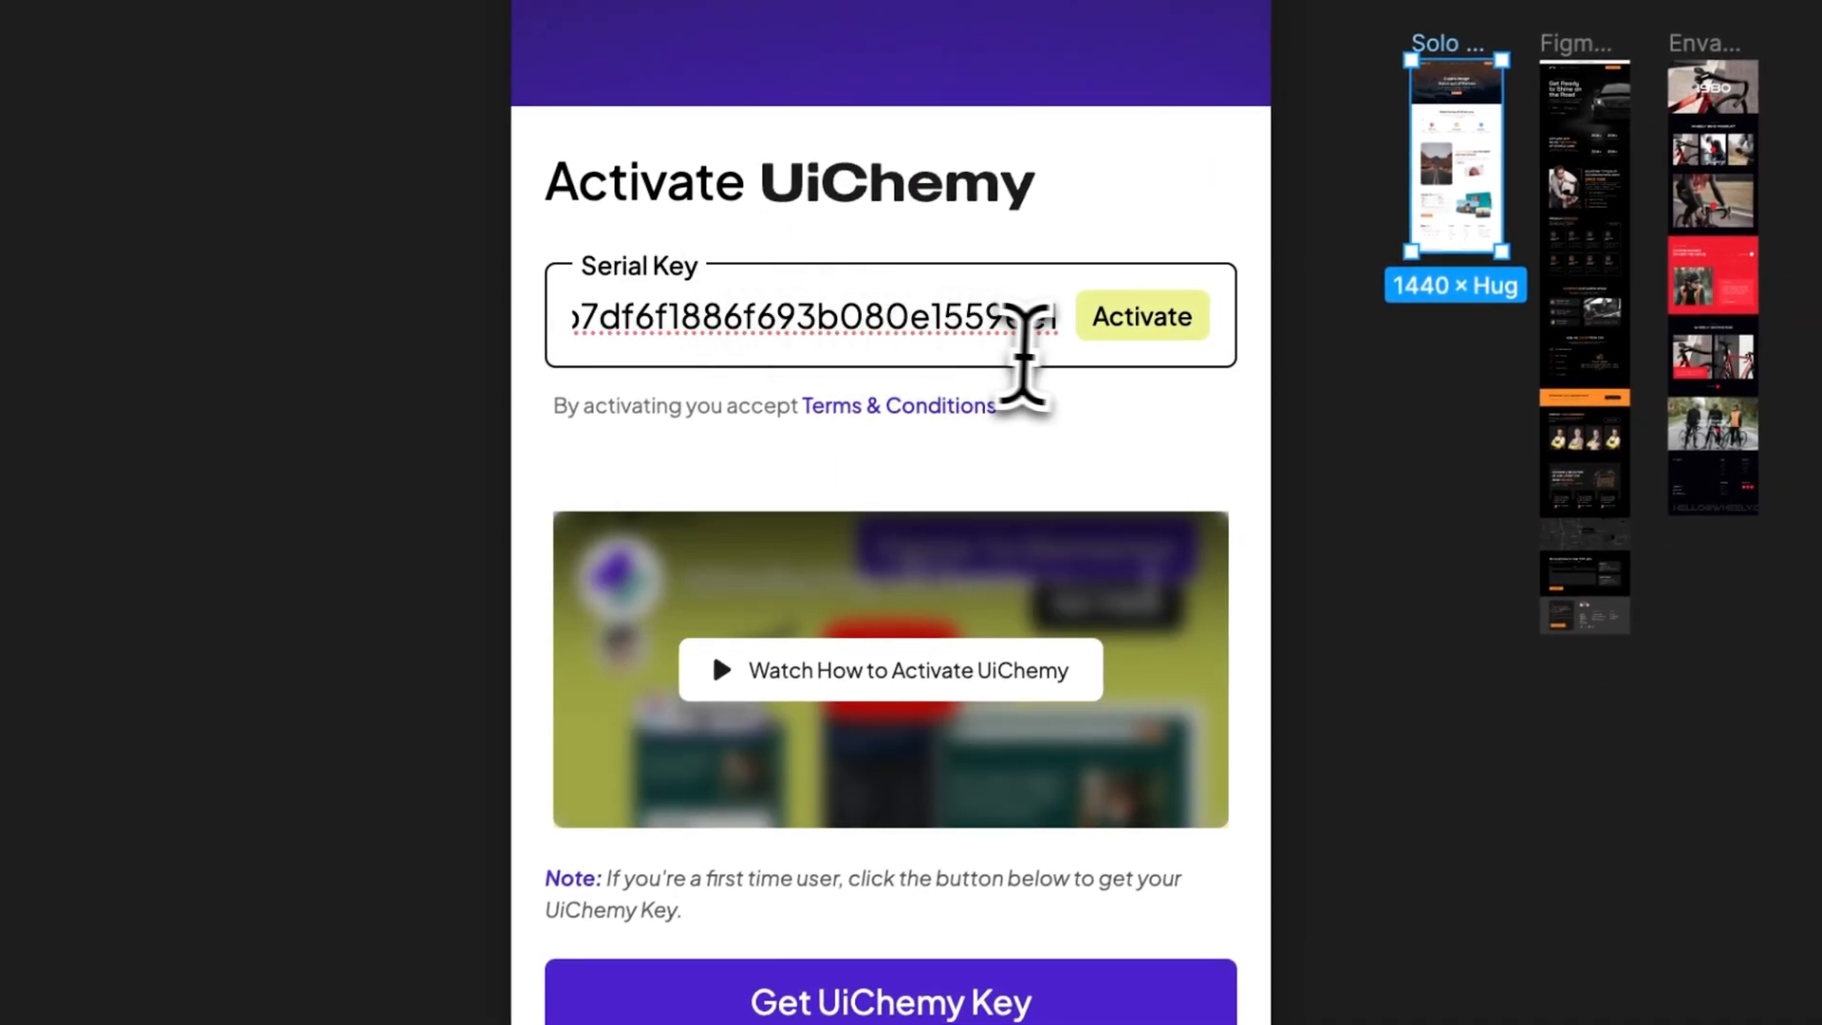
- Activate UiChemy with the serial key so the plugin starts checking it
left_click(1141, 317)
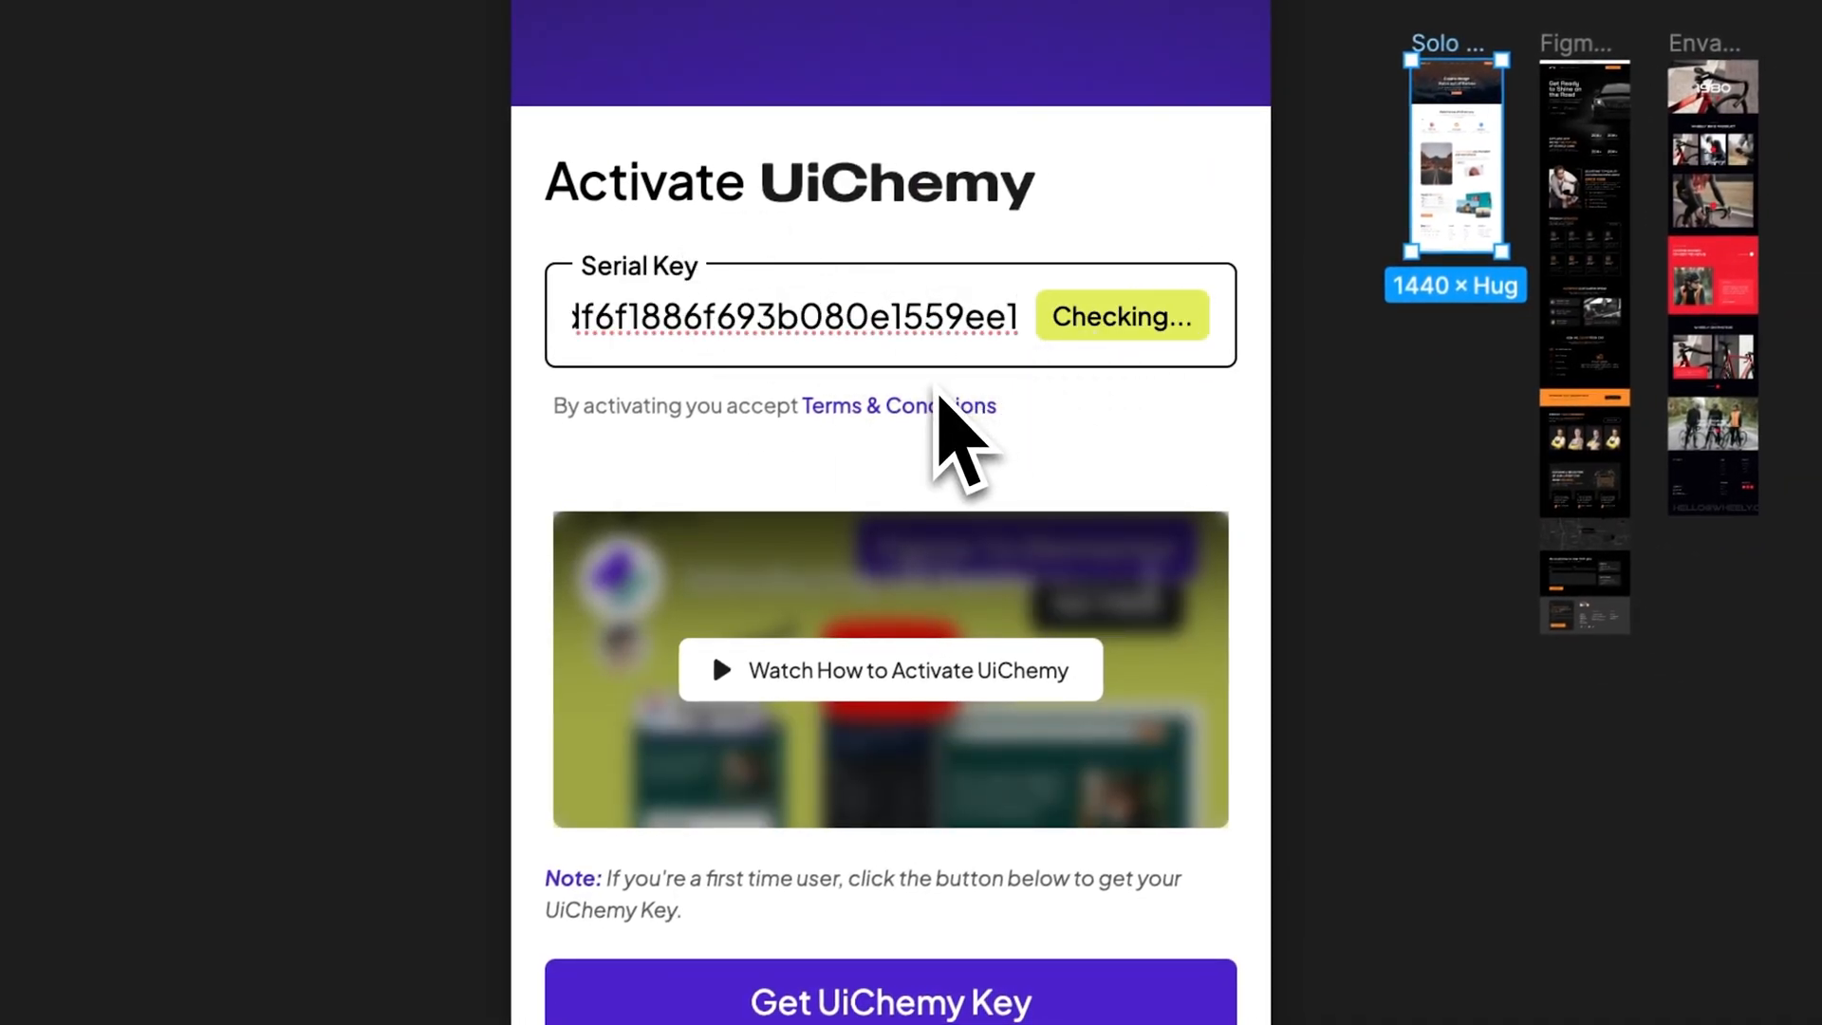